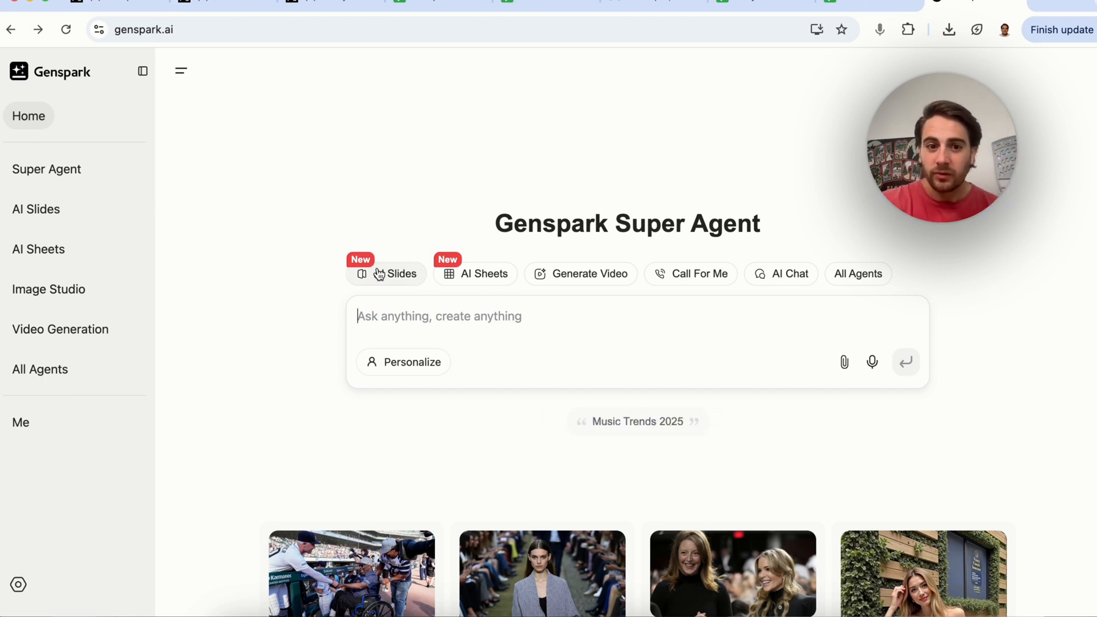
Step: Write an AI Slides prompt for a presentation pitching TSLA stock and whether it may go up
{"action": "left_click", "coordinate": [396, 273]}
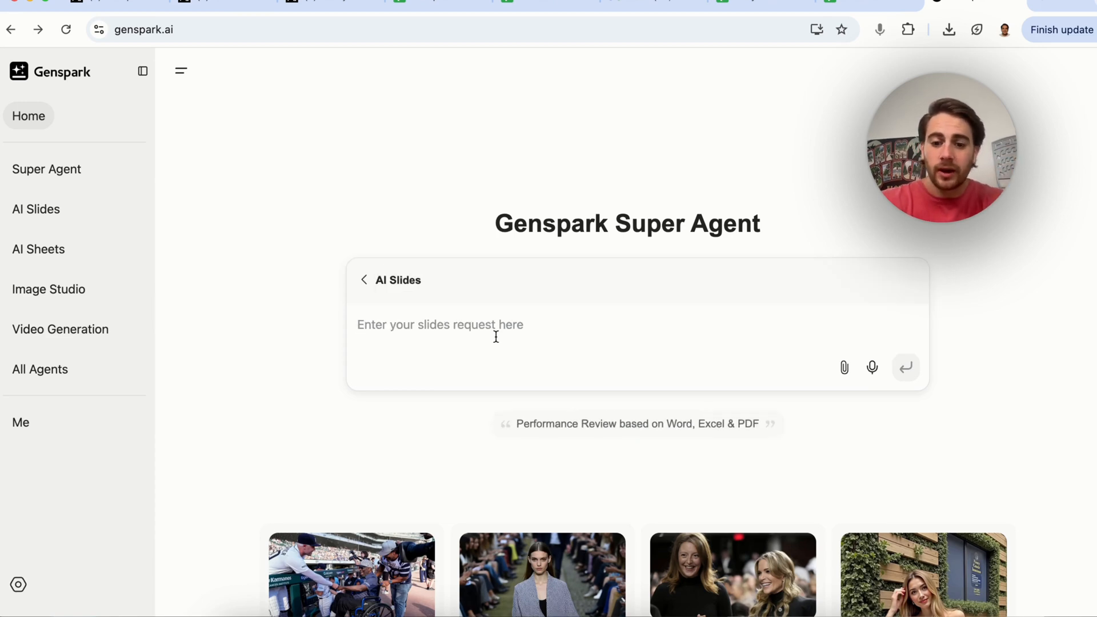
{"action": "type", "text": "Please make me a"}
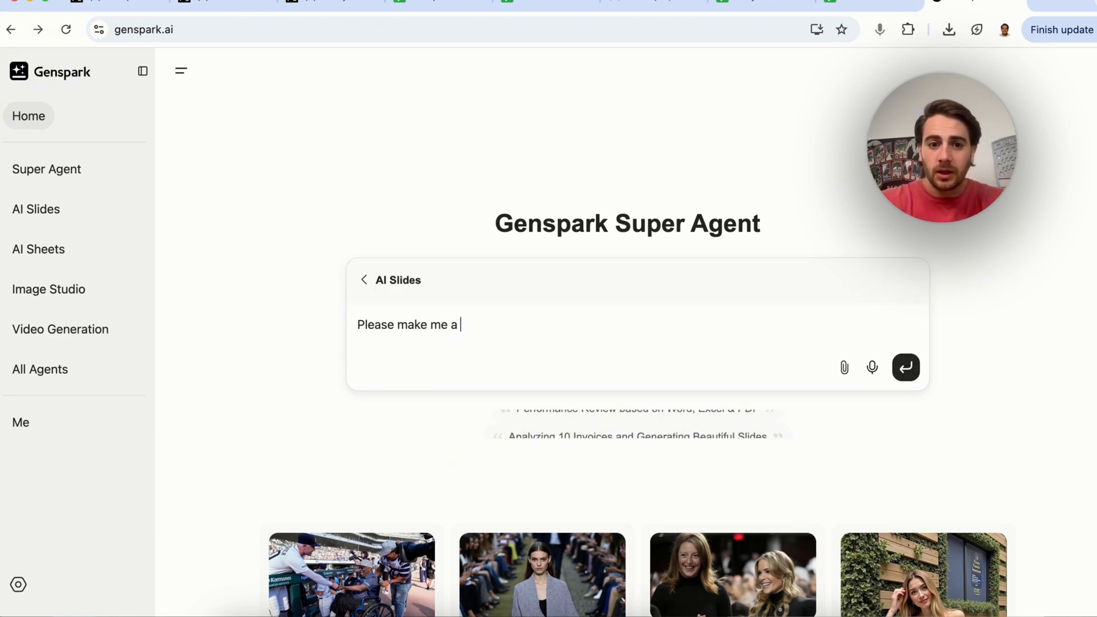
{"action": "type", "text": "presentation pitching TSLA stock and why"}
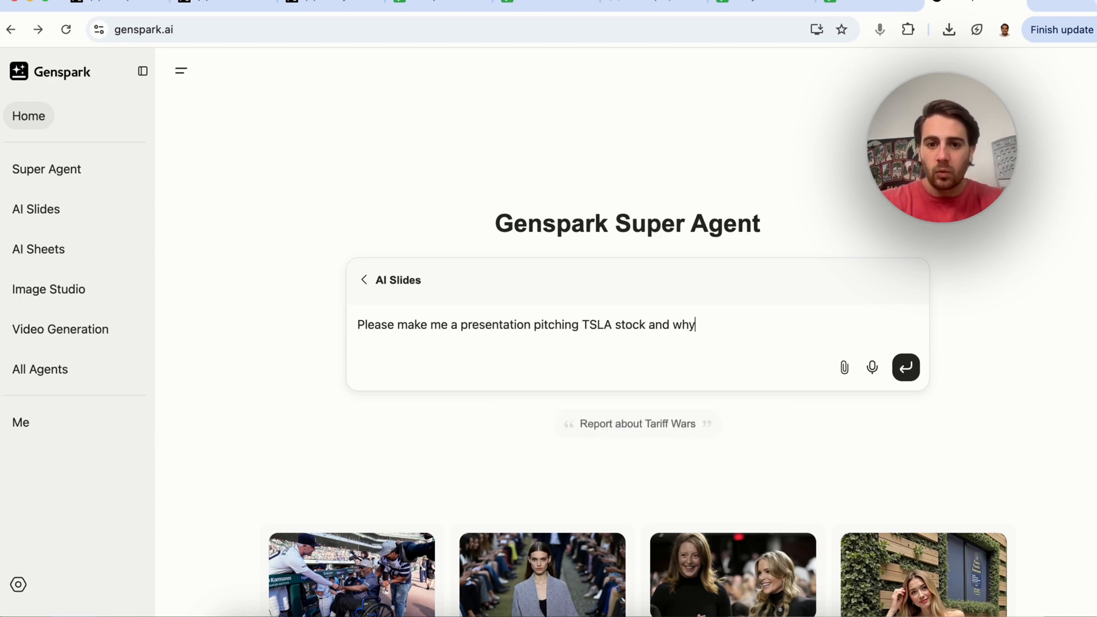
{"action": "type", "text": "it may or may not go up"}
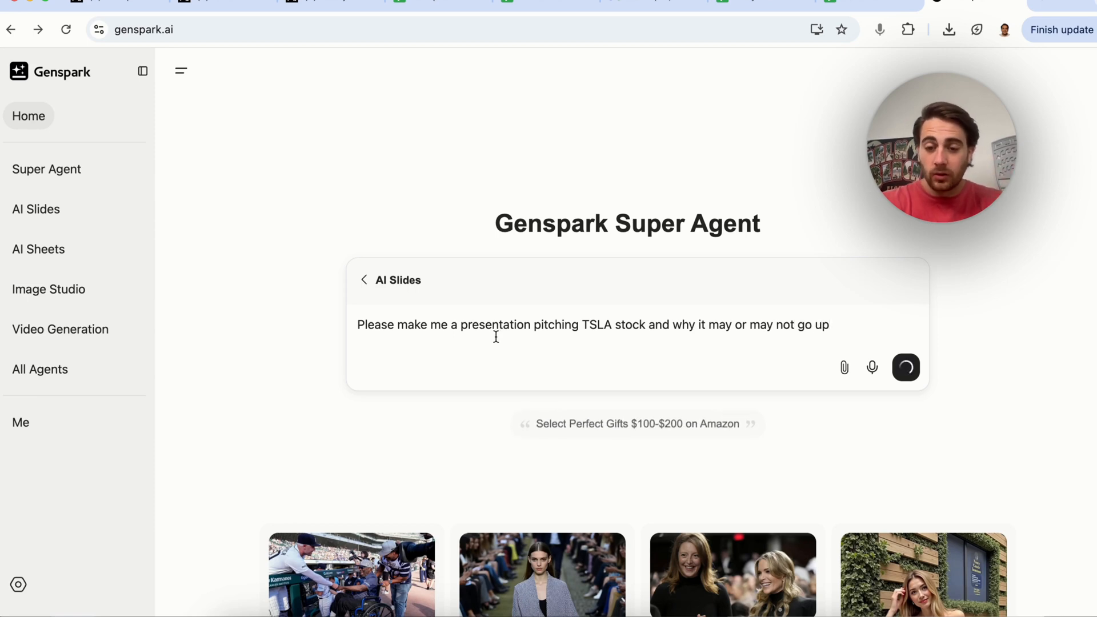
Step: Submit the TSLA request and follow the agent's Tesla searches on price, earnings, robotaxi and forecasts
{"action": "left_click", "coordinate": [905, 367]}
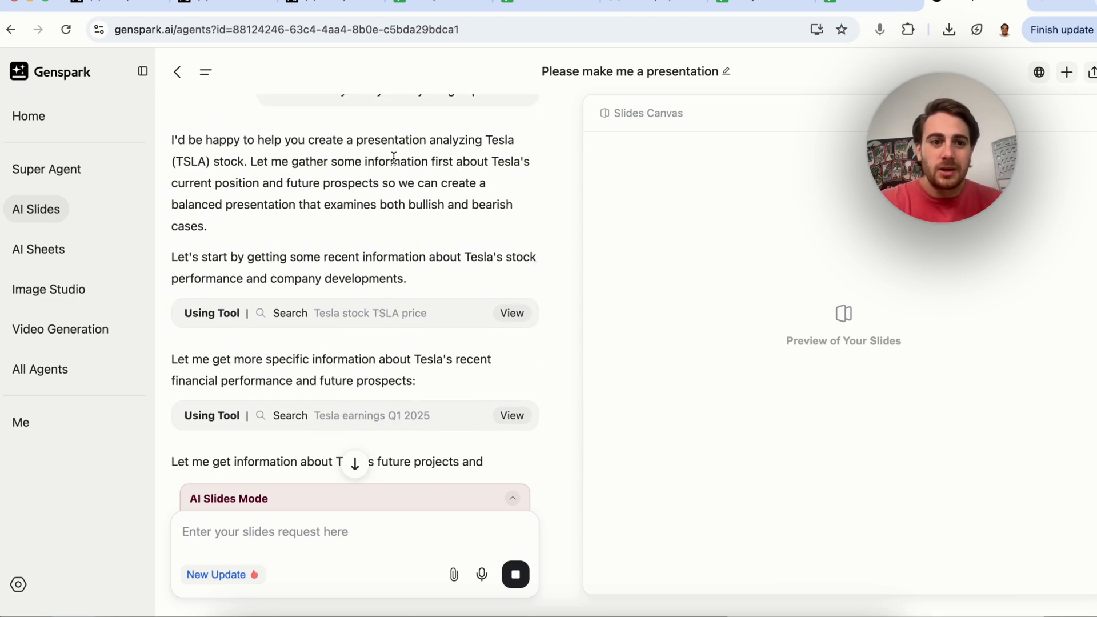
{"action": "mouse_move", "coordinate": [311, 177]}
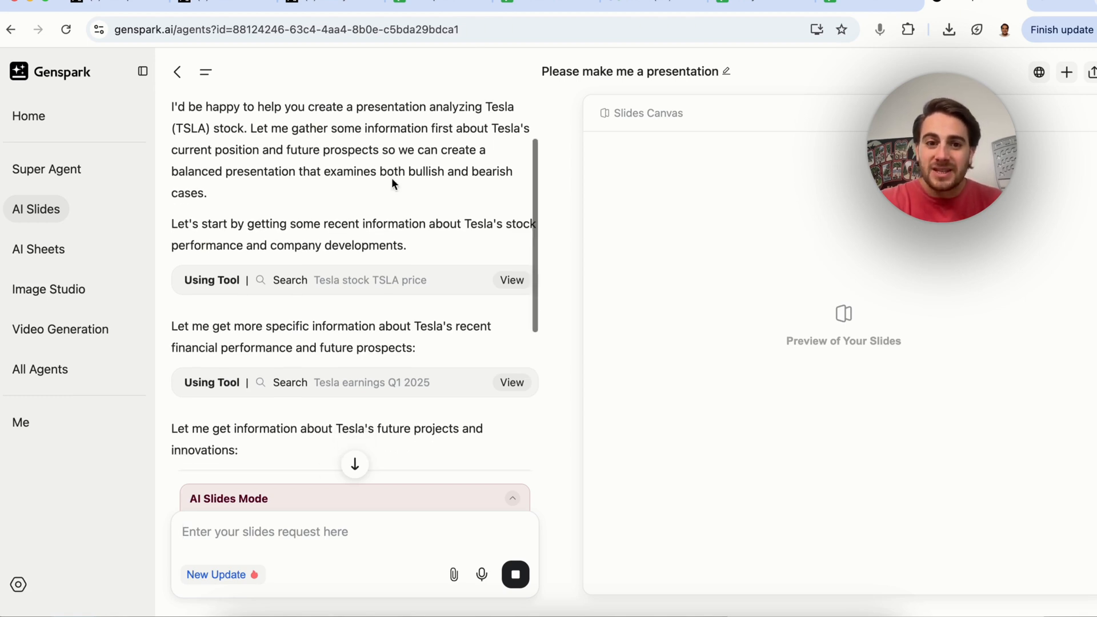
{"action": "scroll", "scroll_direction": "down", "scroll_amount": 3}
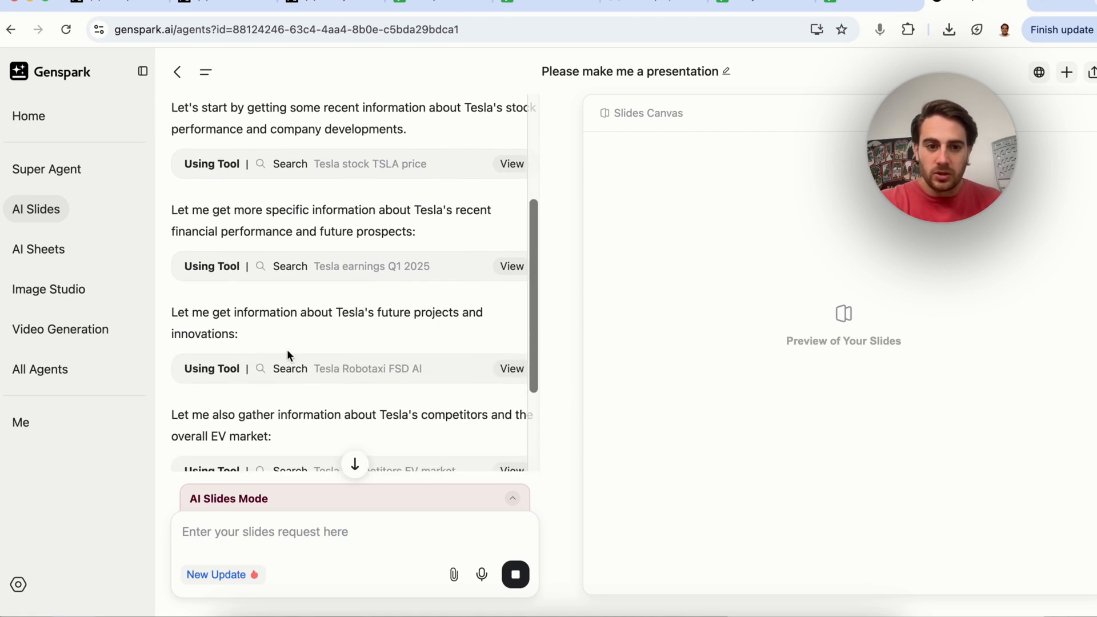
{"action": "scroll", "scroll_direction": "down", "scroll_amount": 3}
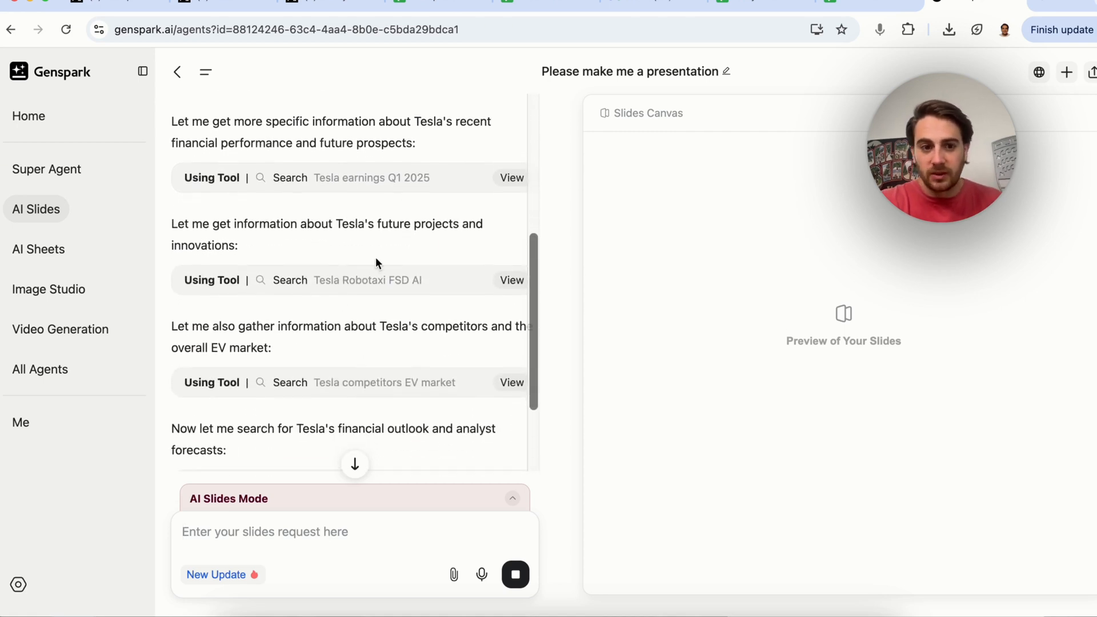
{"action": "scroll", "scroll_direction": "down", "scroll_amount": 3}
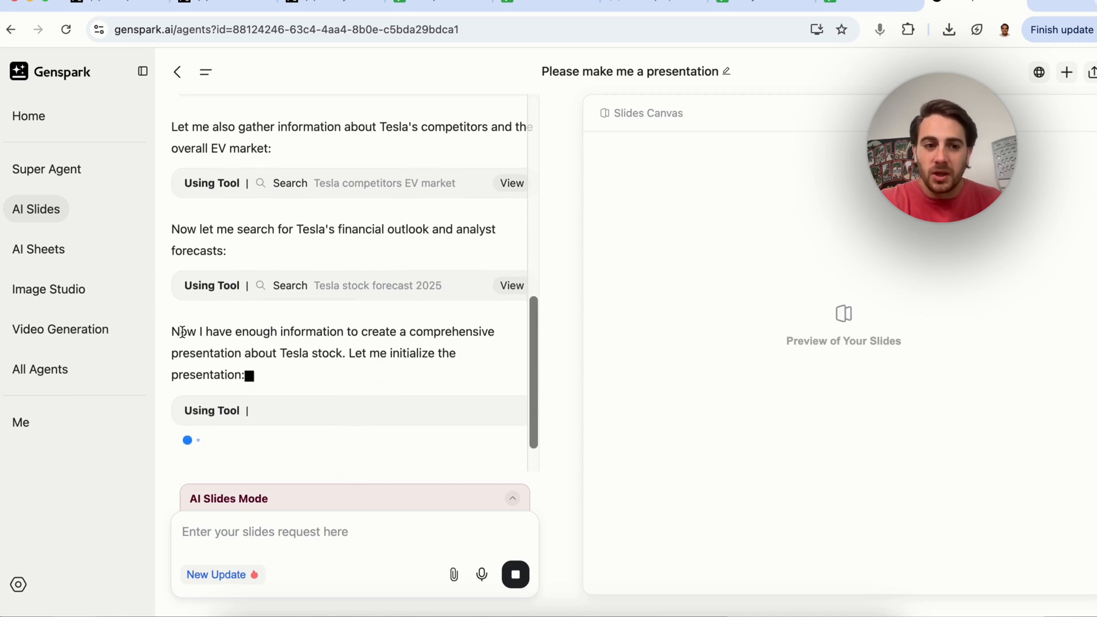
{"action": "mouse_move", "coordinate": [293, 344]}
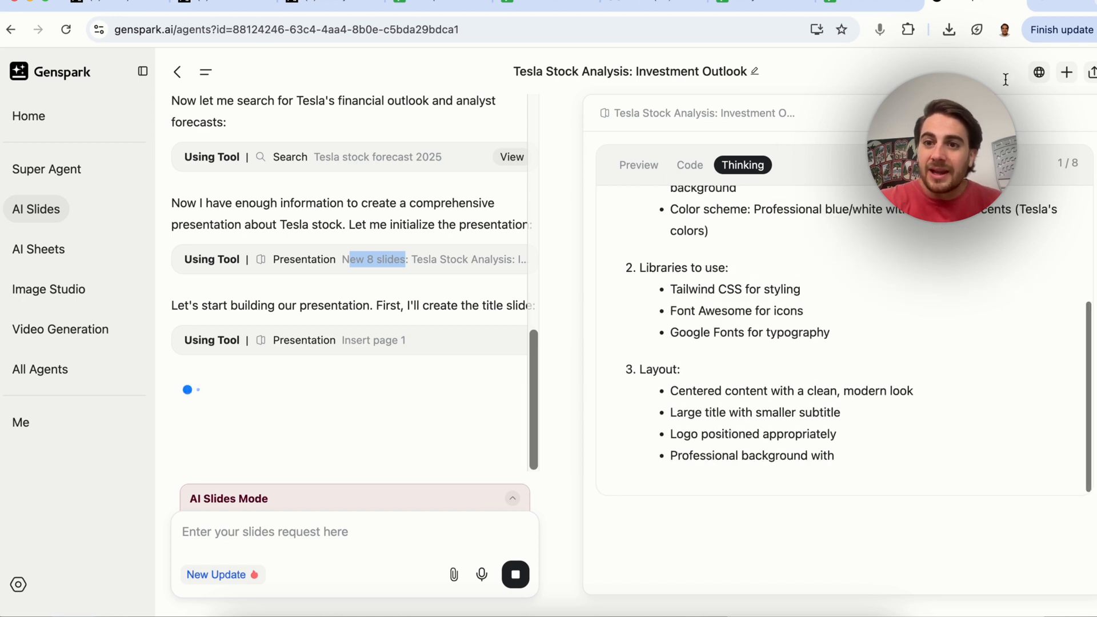
Step: Inspect the first slide's HTML code, then view the rendered Bull vs. Bear Case title slide
{"action": "left_click", "coordinate": [689, 165]}
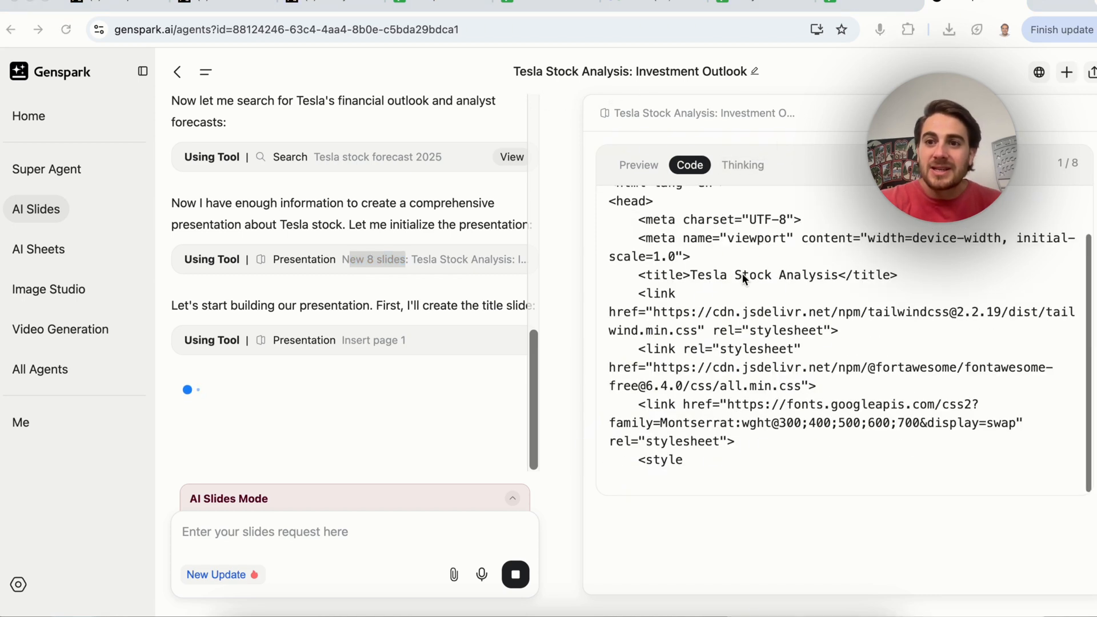
{"action": "scroll", "scroll_direction": "down", "scroll_amount": 3}
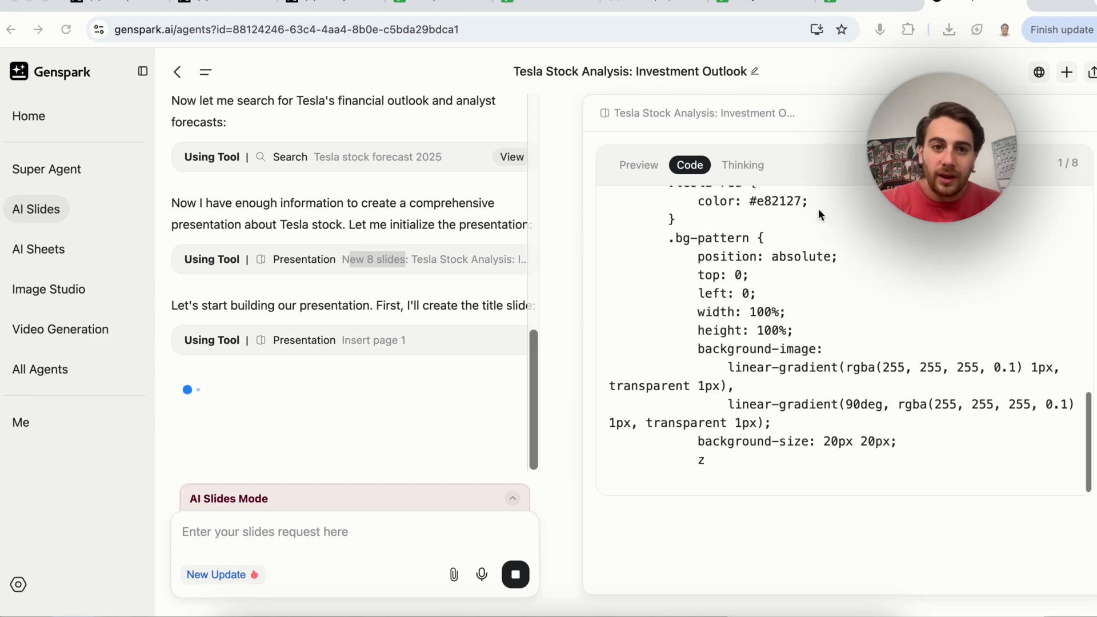
{"action": "left_click", "coordinate": [638, 165]}
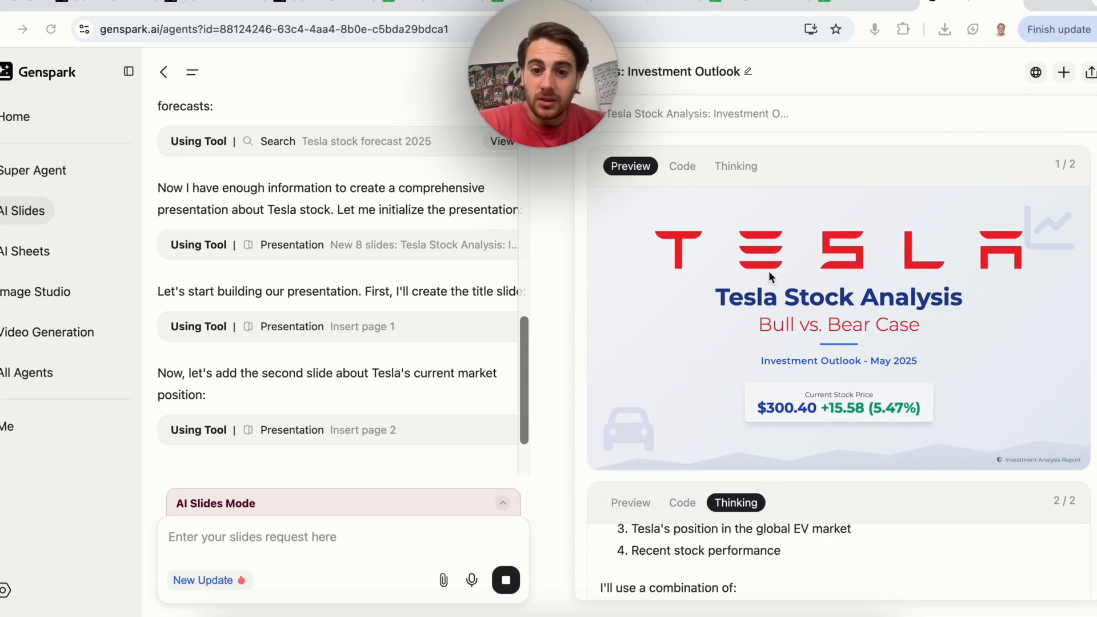
Step: Inspect the second slide's code and its Tesla's Current Market Position preview with metrics and charts
{"action": "scroll", "scroll_direction": "down", "scroll_amount": 3}
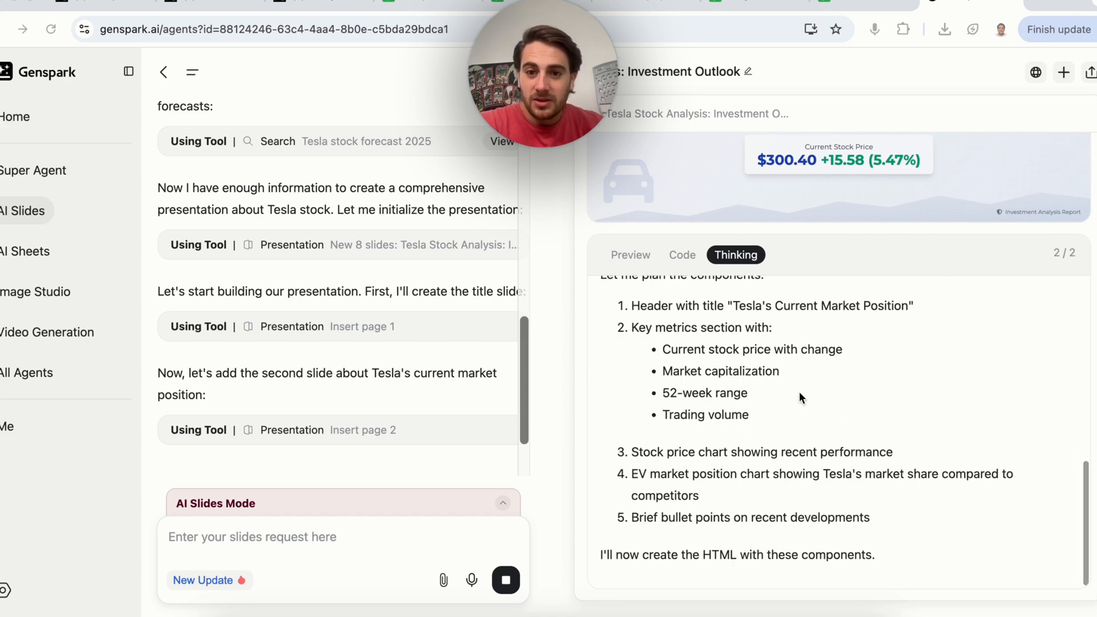
{"action": "left_click", "coordinate": [681, 254]}
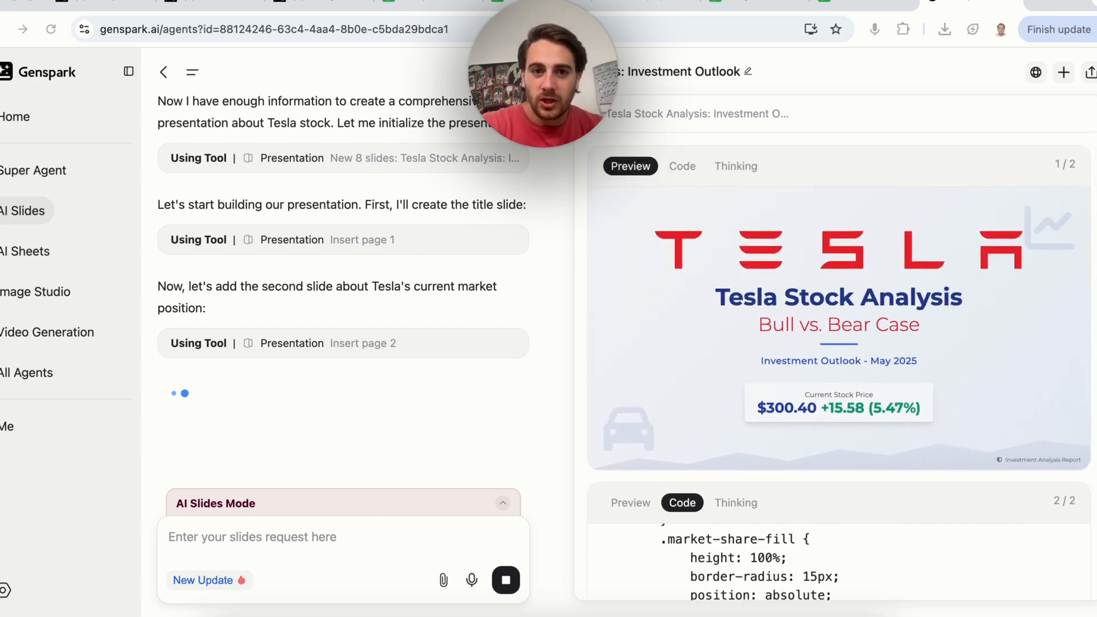
{"action": "scroll", "scroll_direction": "down", "scroll_amount": 3}
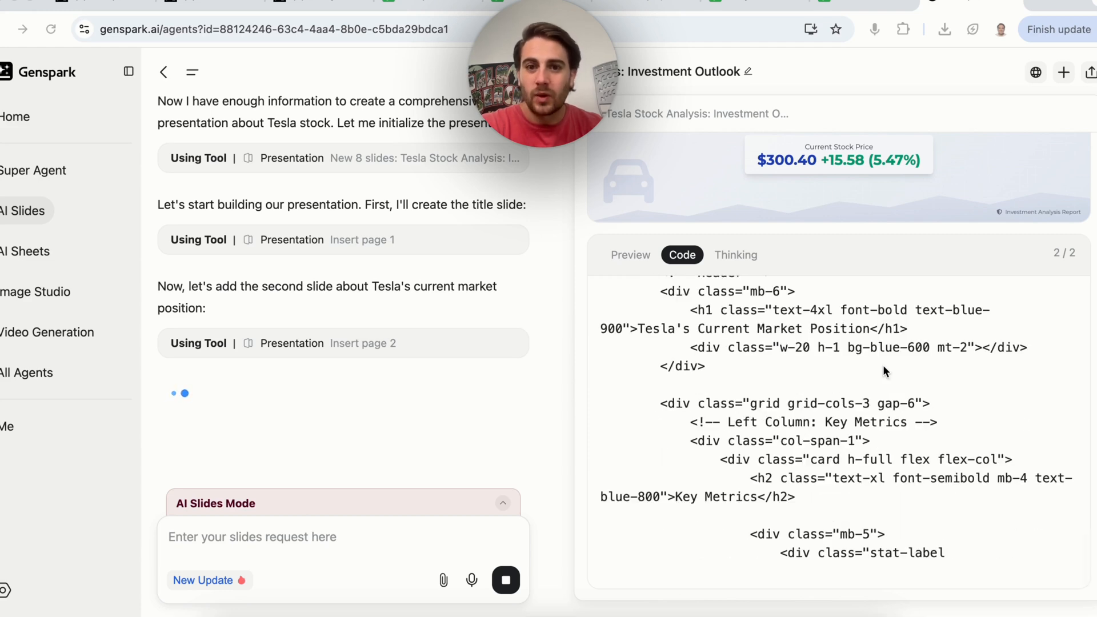
{"action": "scroll", "scroll_direction": "down", "scroll_amount": 3}
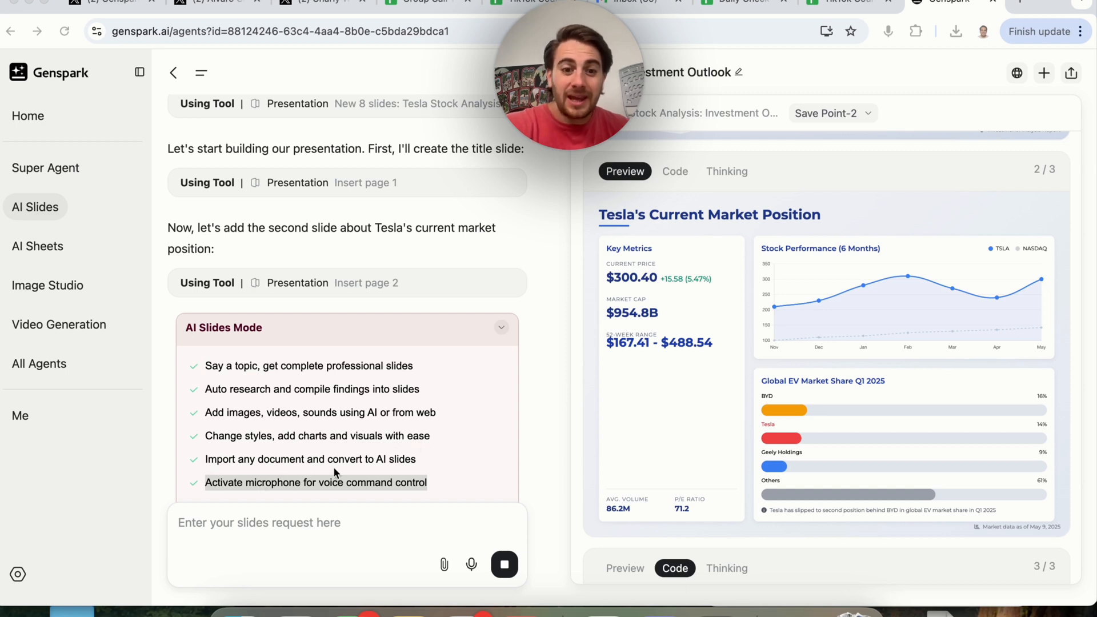
{"action": "mouse_move", "coordinate": [442, 411]}
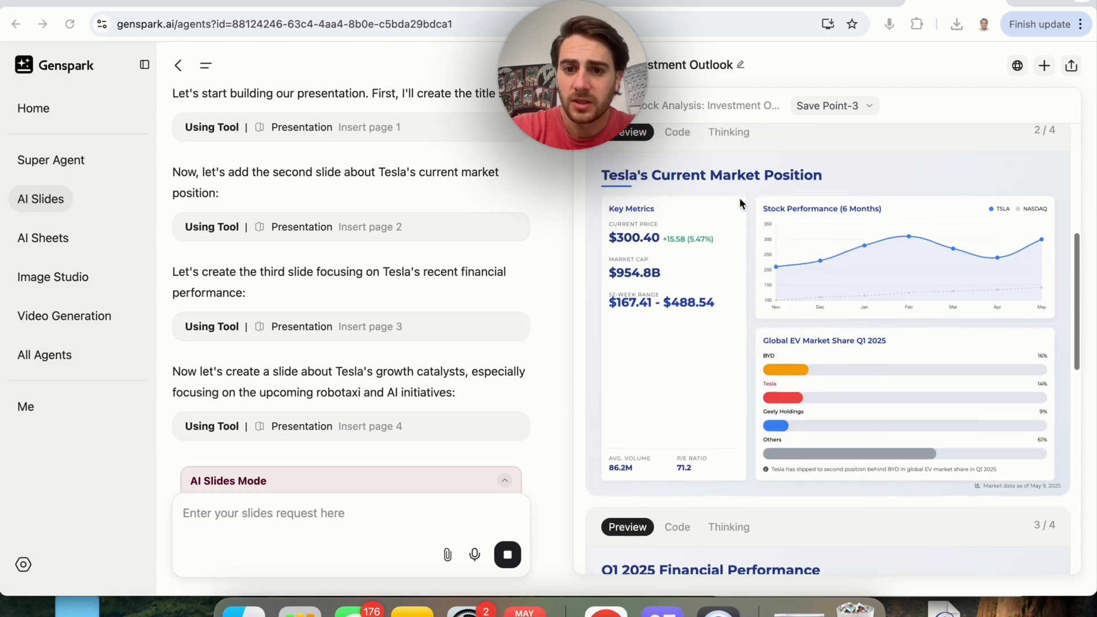
Step: Scroll the Slides Canvas through the Q1 2025 Financial Performance and other generated slides
{"action": "scroll", "scroll_direction": "down", "scroll_amount": 3}
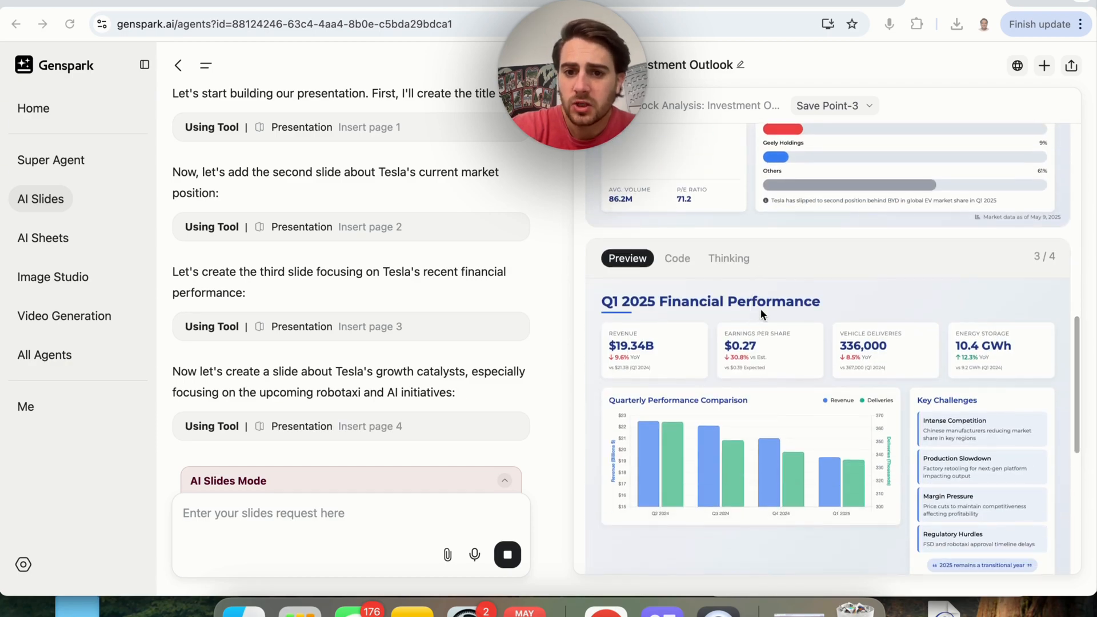
{"action": "scroll", "scroll_direction": "down", "scroll_amount": 3}
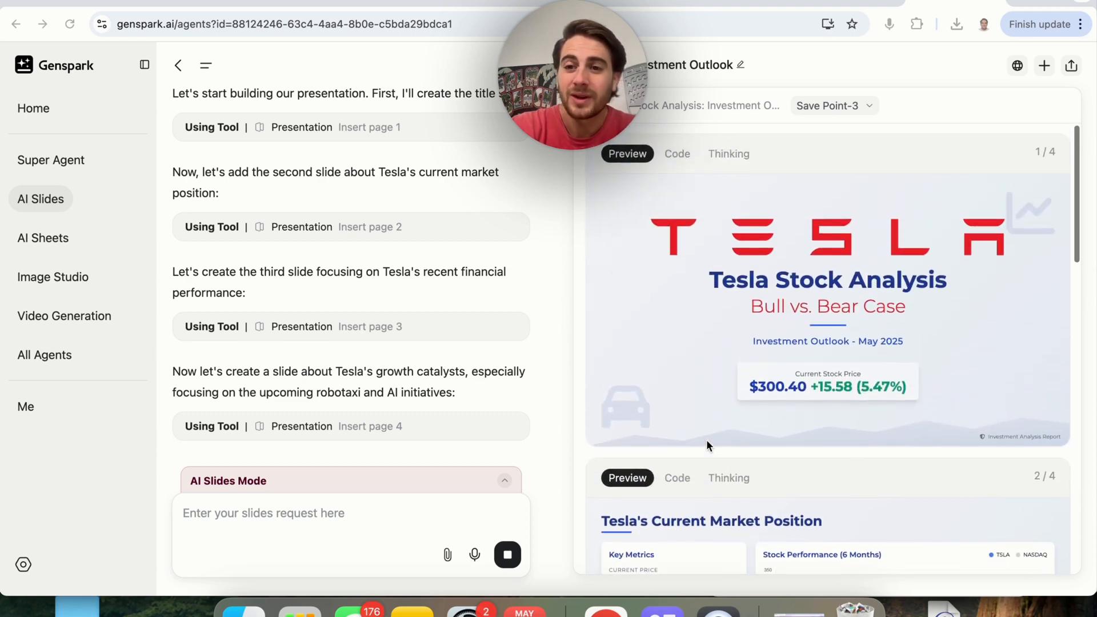
{"action": "mouse_move", "coordinate": [427, 191]}
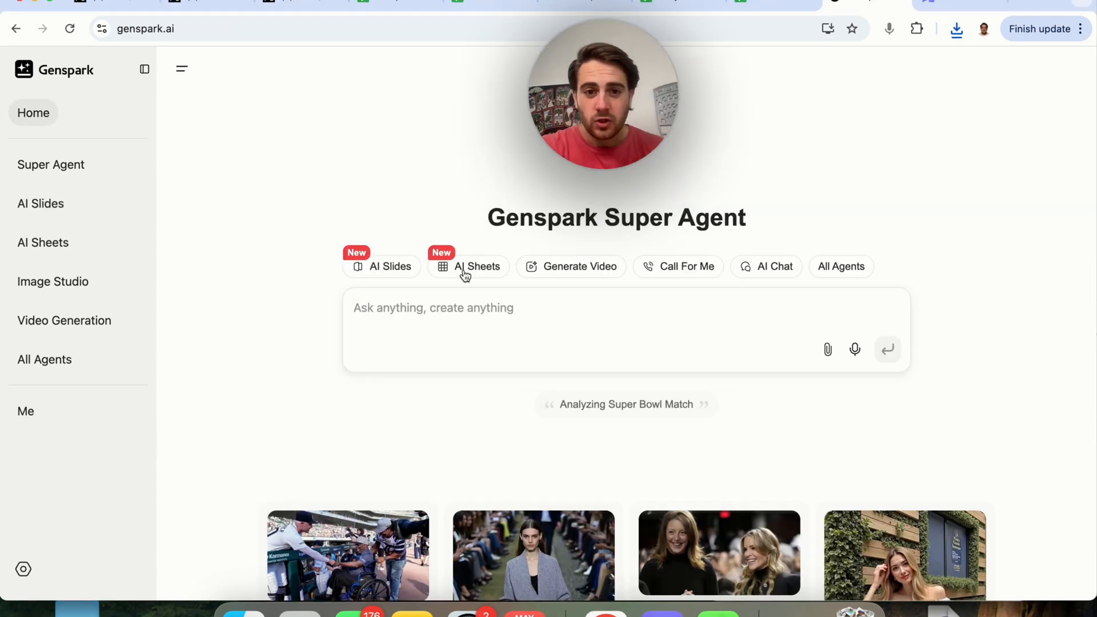
Step: Start an AI Sheets request with the dat.csv lead file attached
{"action": "left_click", "coordinate": [469, 266]}
{"action": "type", "text": "dat.csv"}
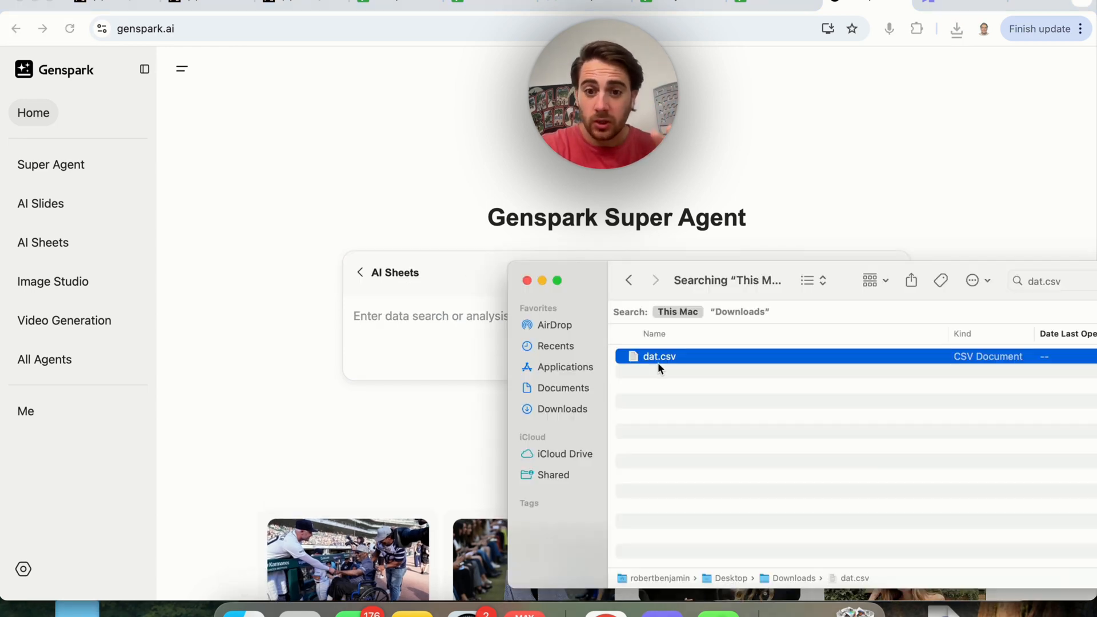
{"action": "left_click", "coordinate": [956, 29]}
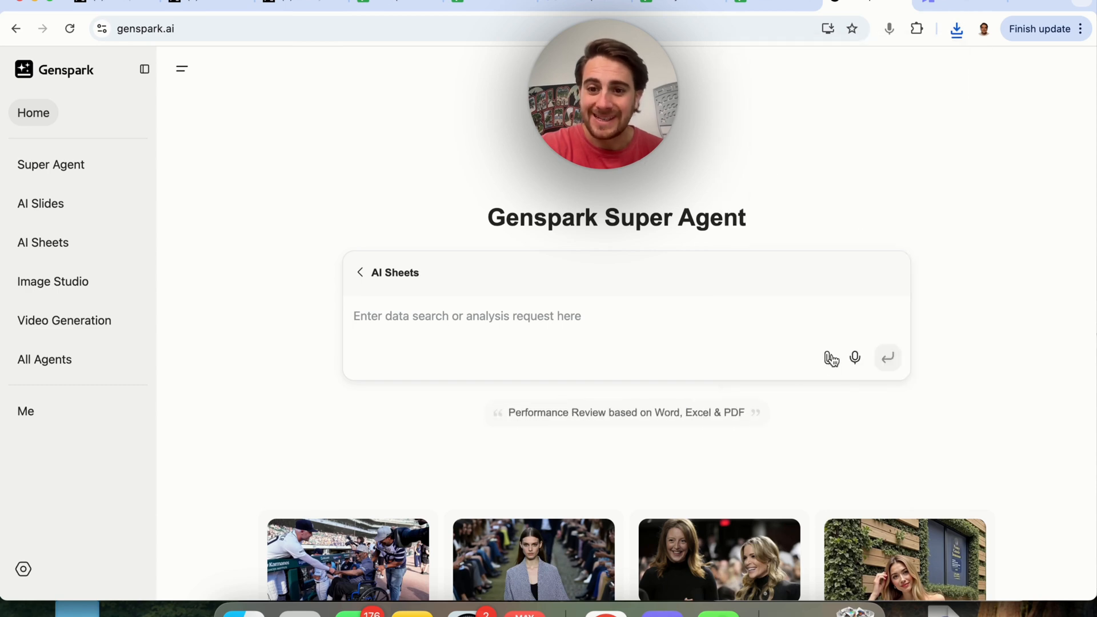
{"action": "left_click", "coordinate": [831, 358]}
{"action": "type", "text": "I am giving you a bunch of lead data here. Please create"}
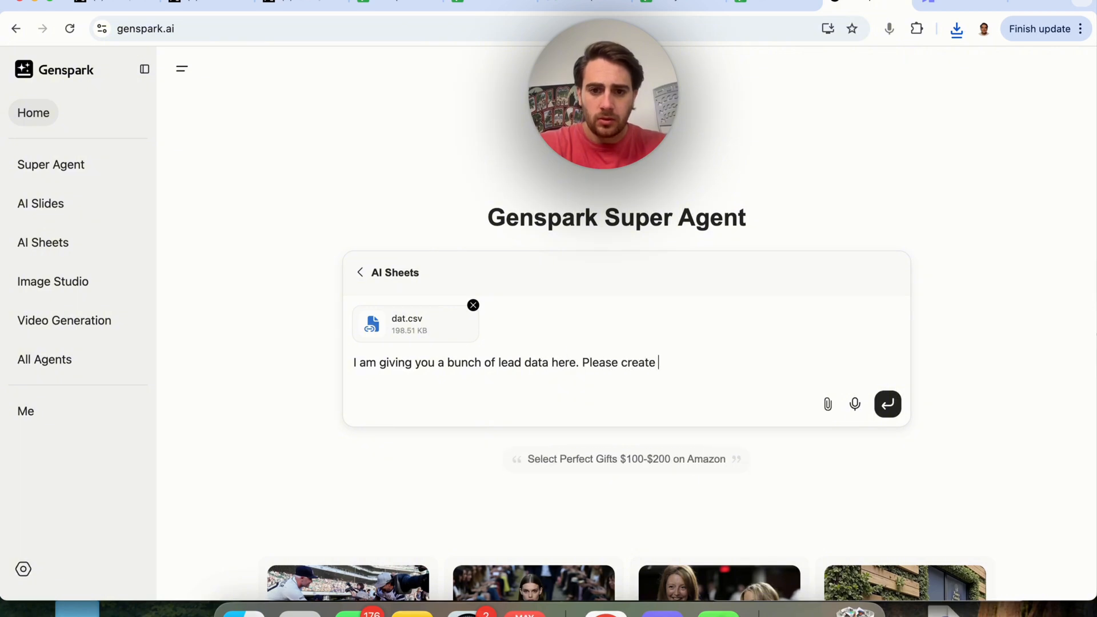
Step: Ask for graphs of leads acquired every day, week and month, and send the request
{"action": "type", "text": "a graph that shows how many leads I get"}
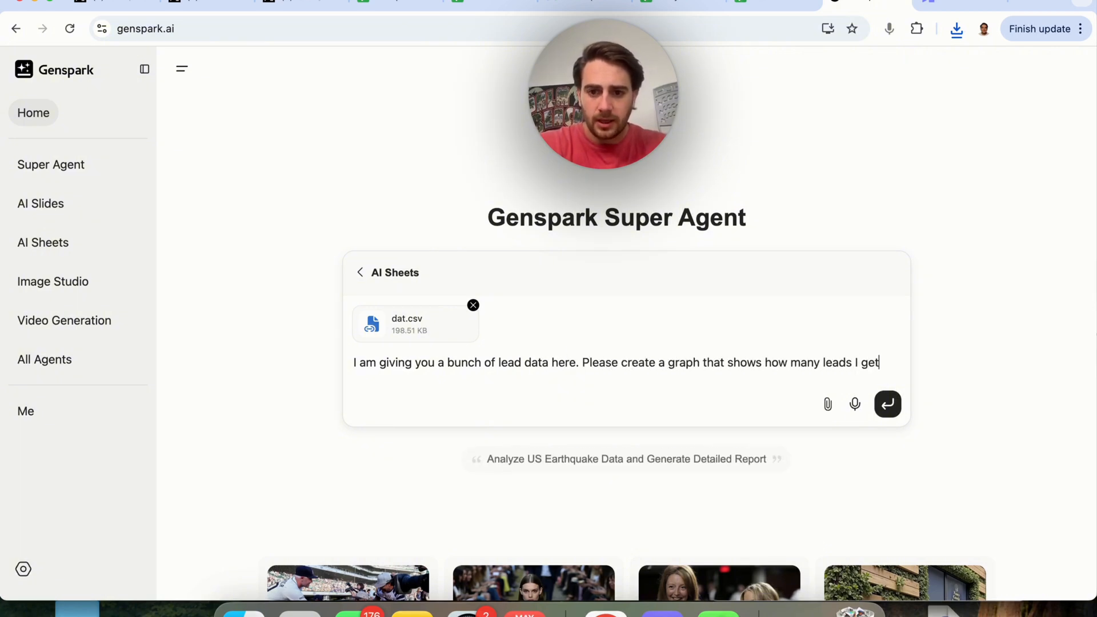
{"action": "type", "text": "every day,"}
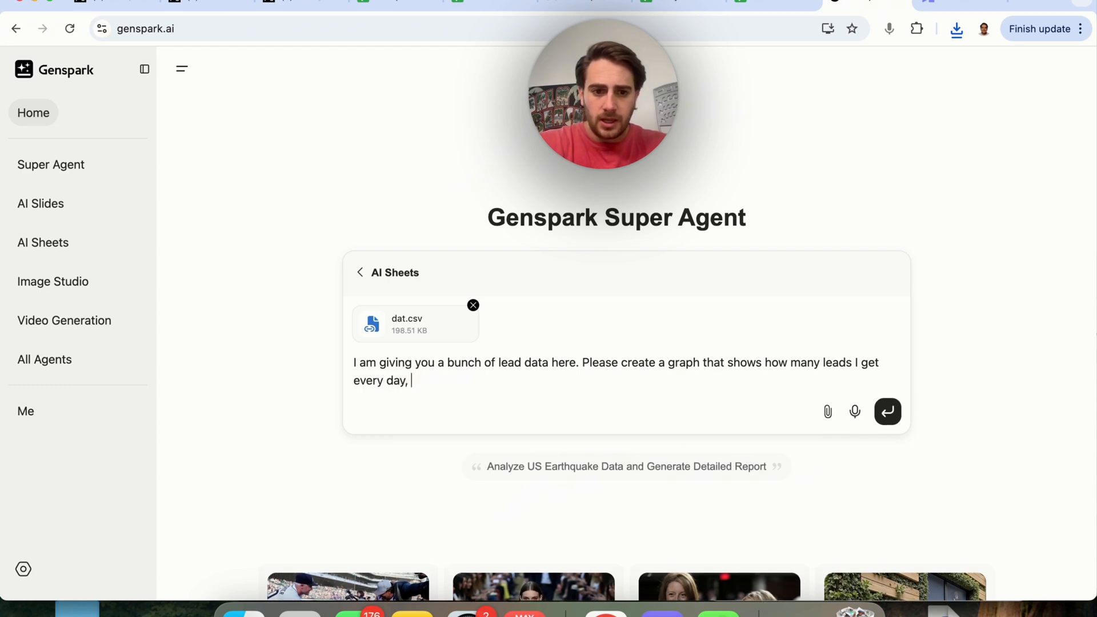
{"action": "type", "text": "week and month. I also want to ask"}
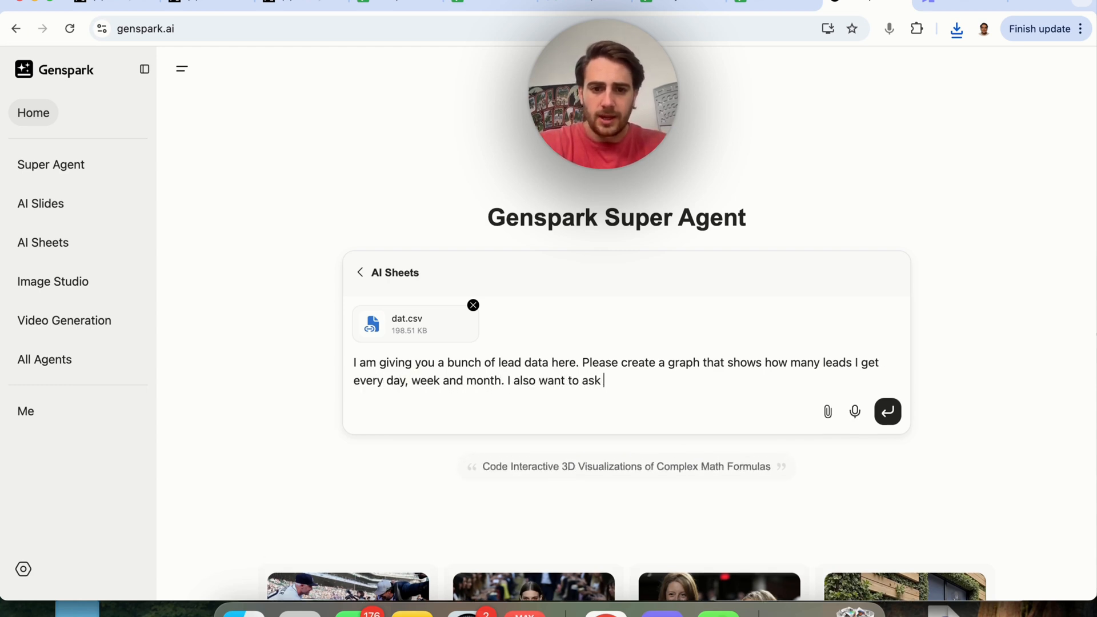
{"action": "type", "text": "you some questions ab"}
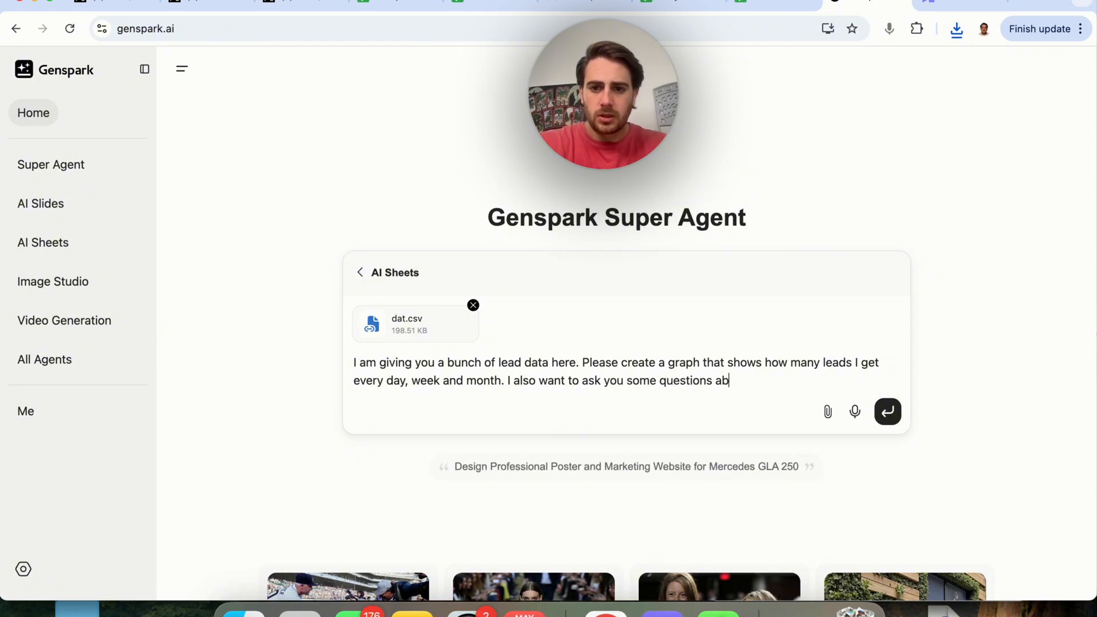
{"action": "left_click", "coordinate": [887, 412]}
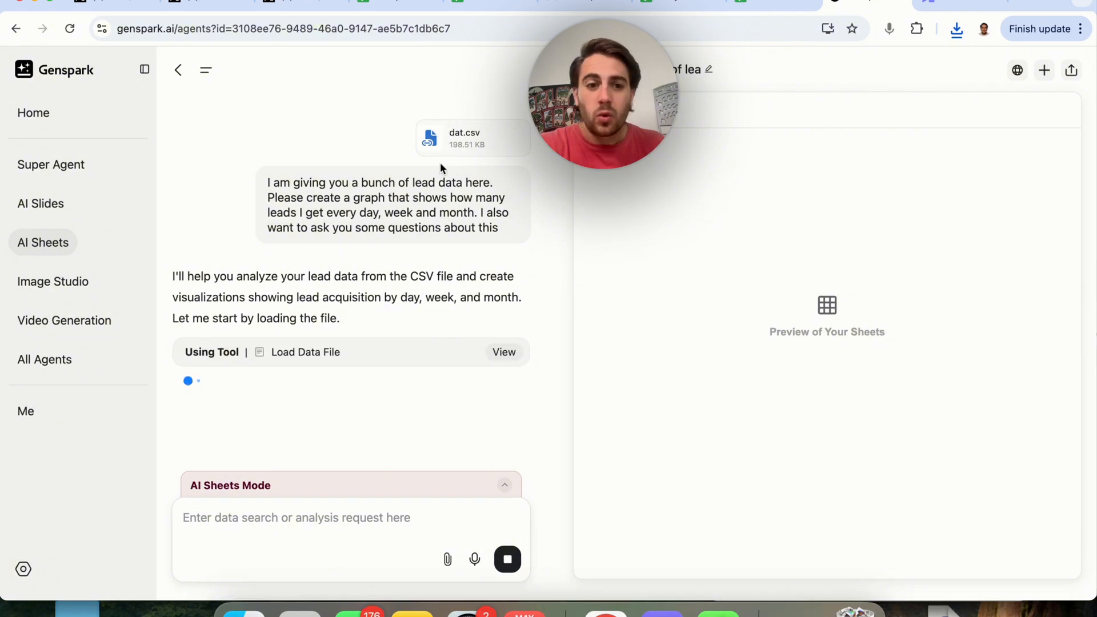
{"action": "mouse_move", "coordinate": [392, 261]}
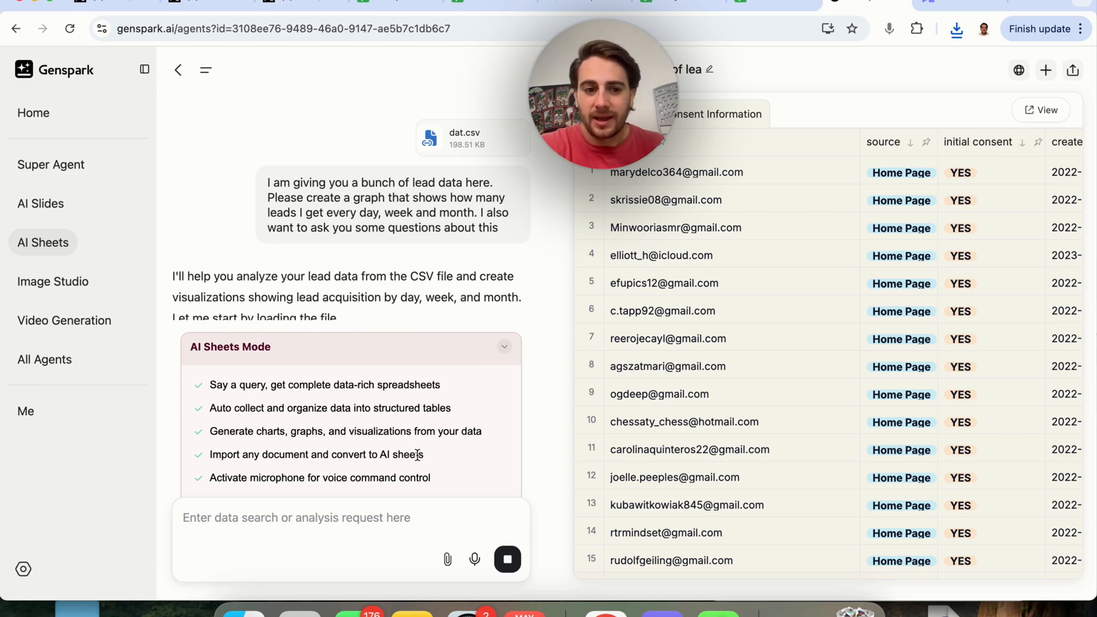
{"action": "mouse_move", "coordinate": [351, 503]}
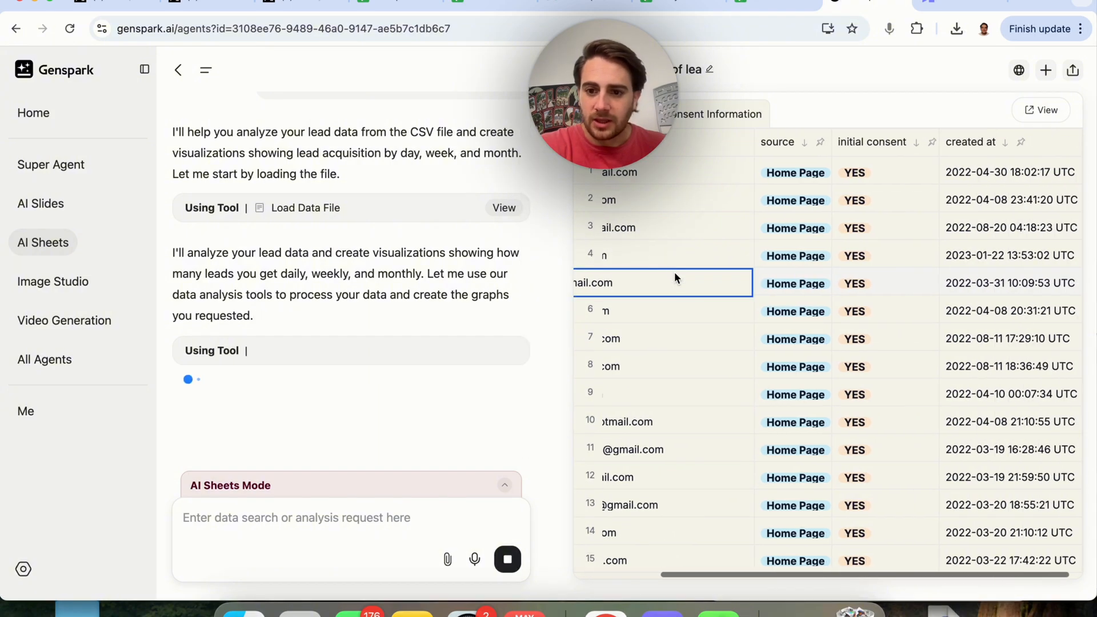
Step: Scroll the loaded lead spreadsheet while the agent runs its Jupyter analysis
{"action": "scroll", "scroll_direction": "down", "scroll_amount": 3}
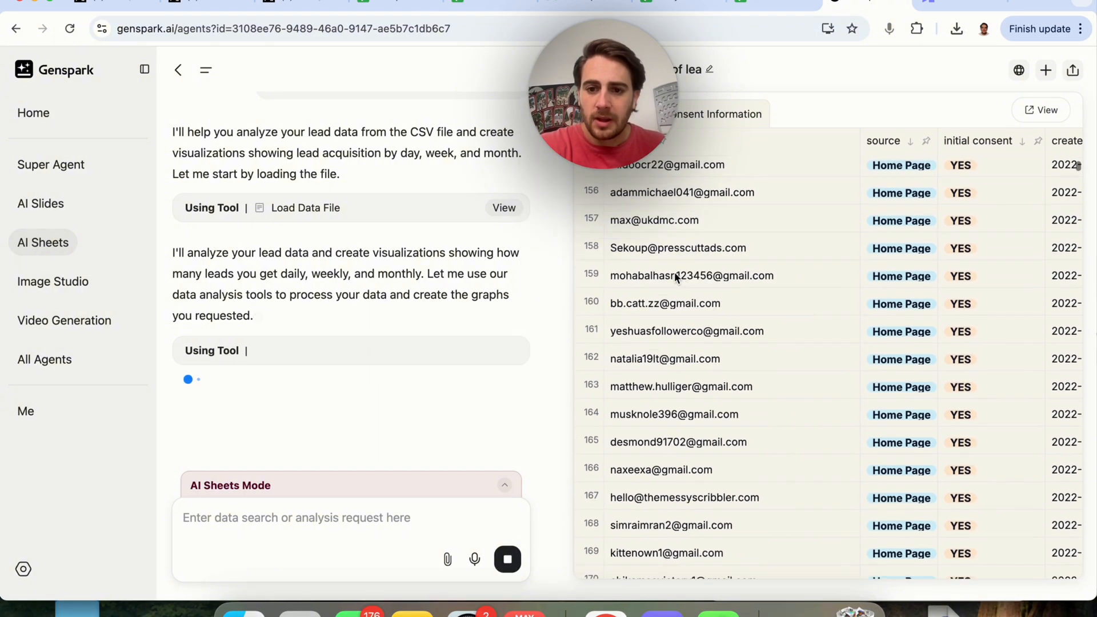
{"action": "scroll", "scroll_direction": "down", "scroll_amount": 3}
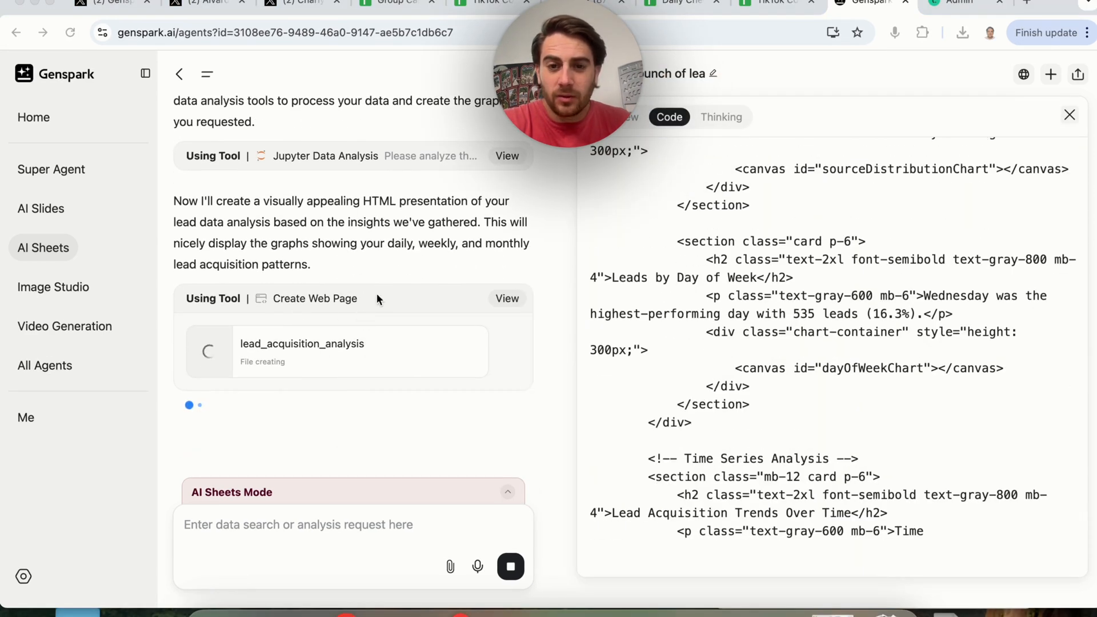
{"action": "mouse_move", "coordinate": [367, 320]}
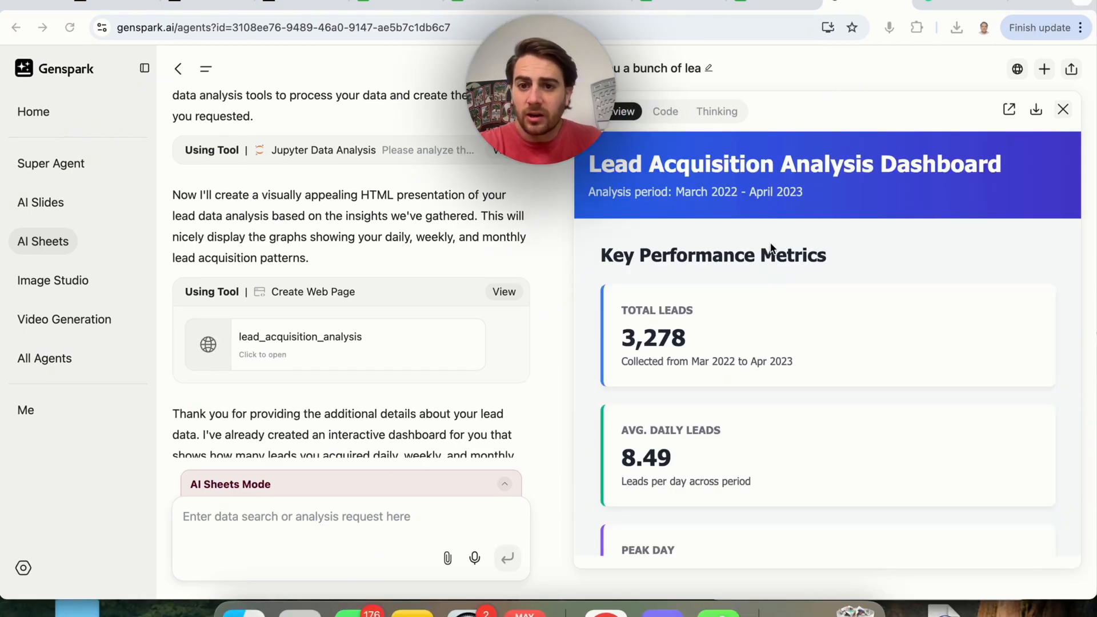
Step: Scroll the dashboard past the daily, top-weeks and monthly charts to the Lead Source Distribution pie chart
{"action": "scroll", "scroll_direction": "down", "scroll_amount": 3}
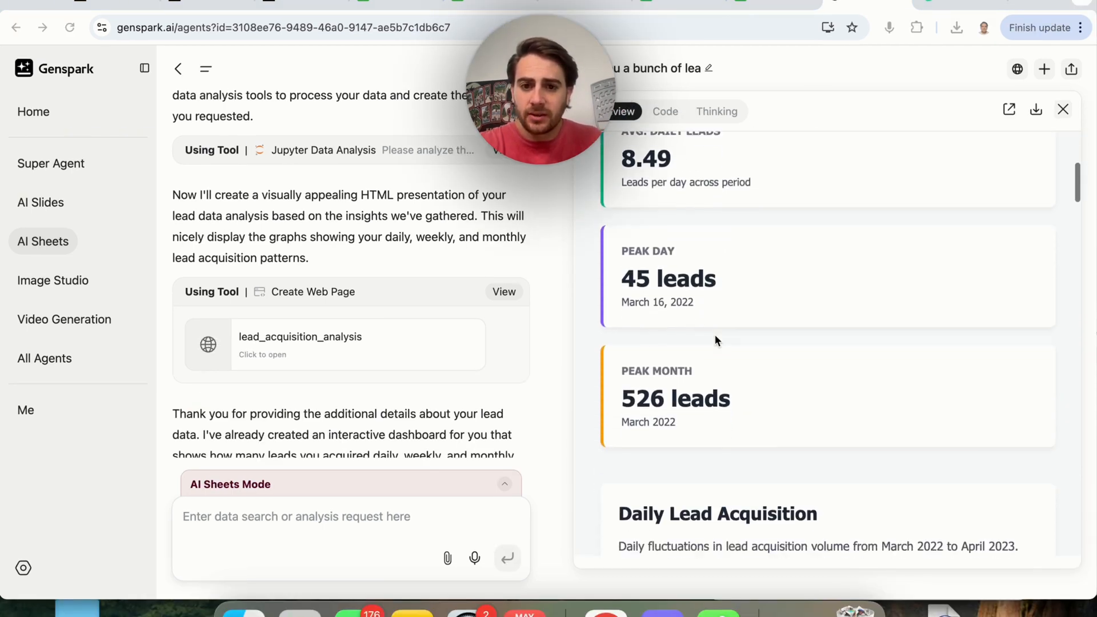
{"action": "scroll", "scroll_direction": "down", "scroll_amount": 3}
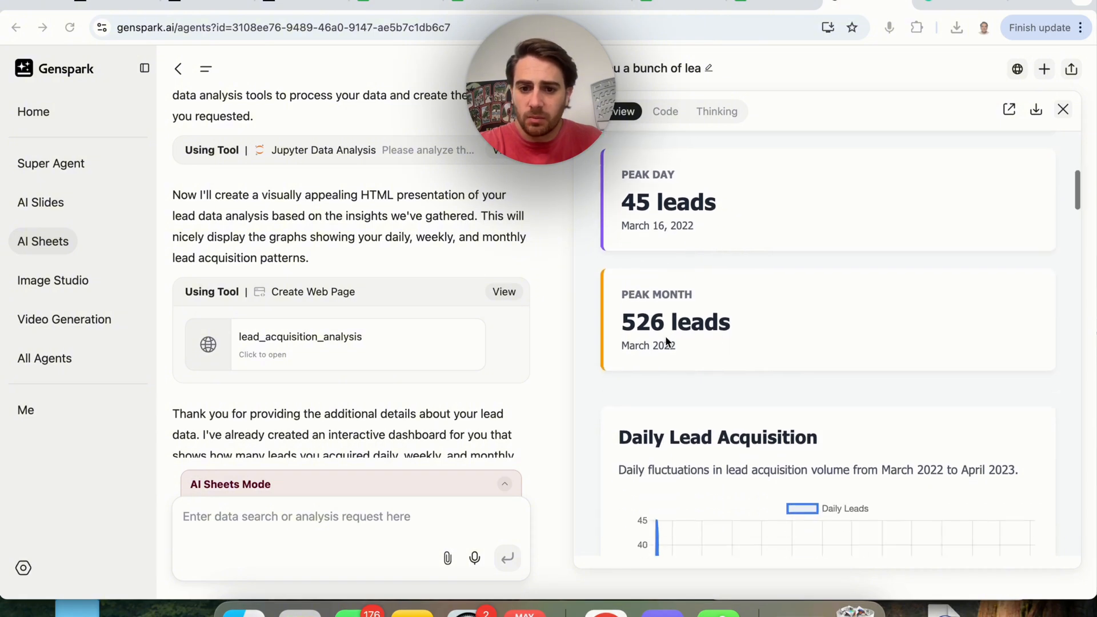
{"action": "scroll", "scroll_direction": "down", "scroll_amount": 3}
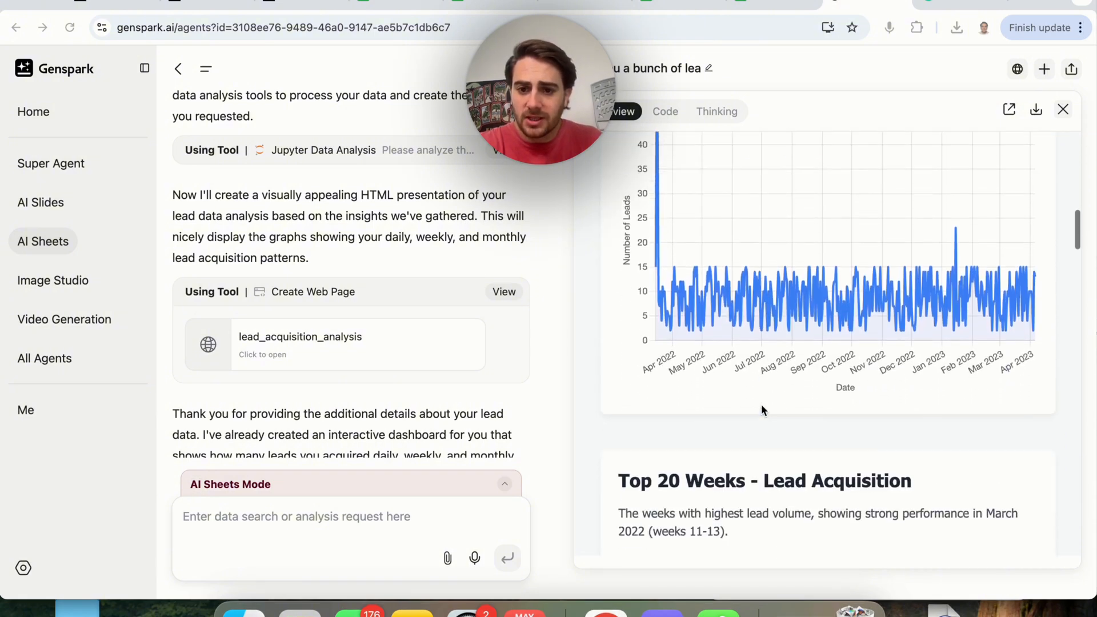
{"action": "scroll", "scroll_direction": "down", "scroll_amount": 3}
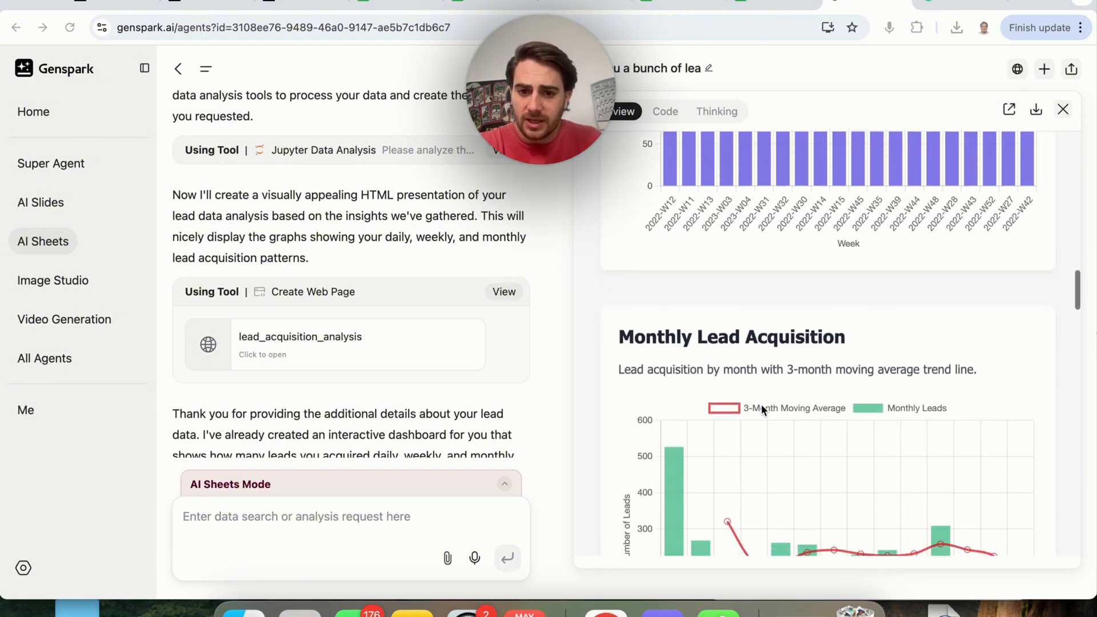
{"action": "scroll", "scroll_direction": "down", "scroll_amount": 3}
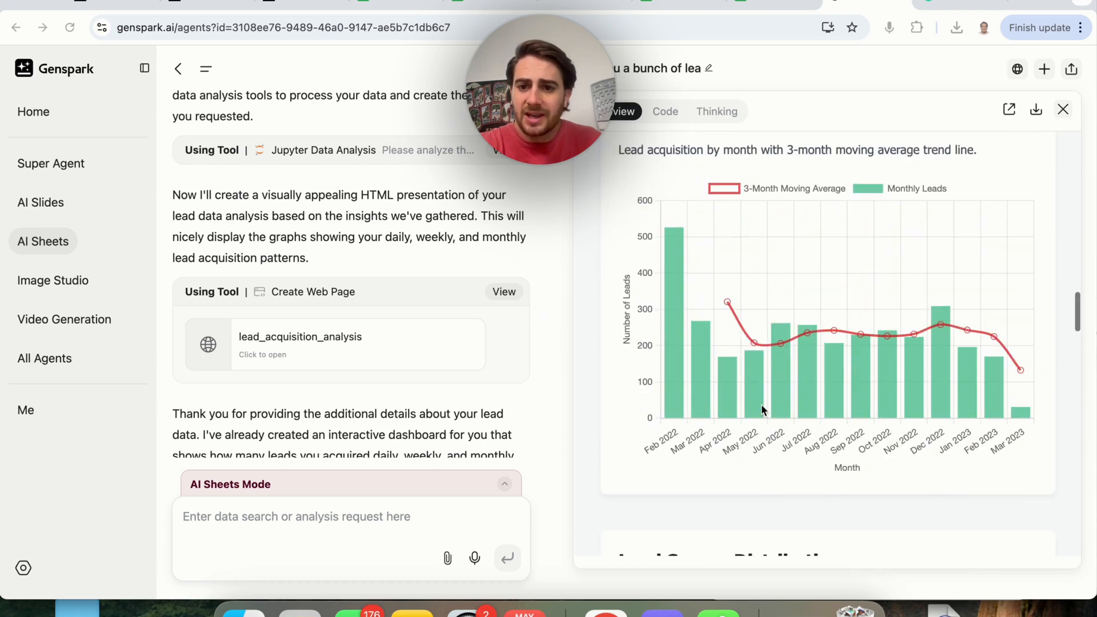
{"action": "scroll", "scroll_direction": "down", "scroll_amount": 3}
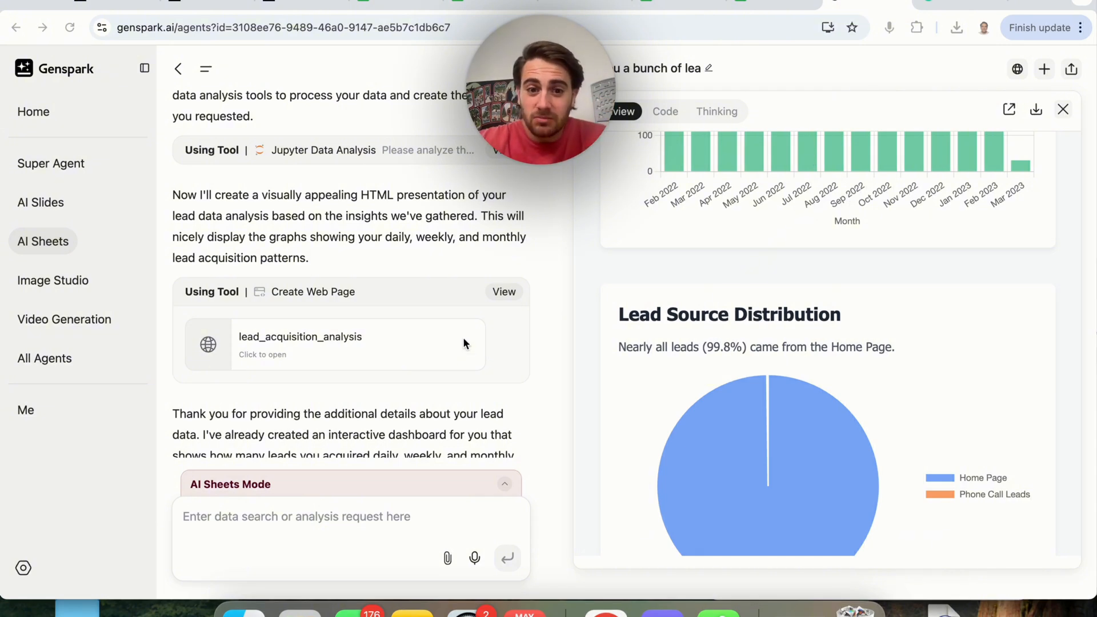
{"action": "scroll", "scroll_direction": "down", "scroll_amount": 3}
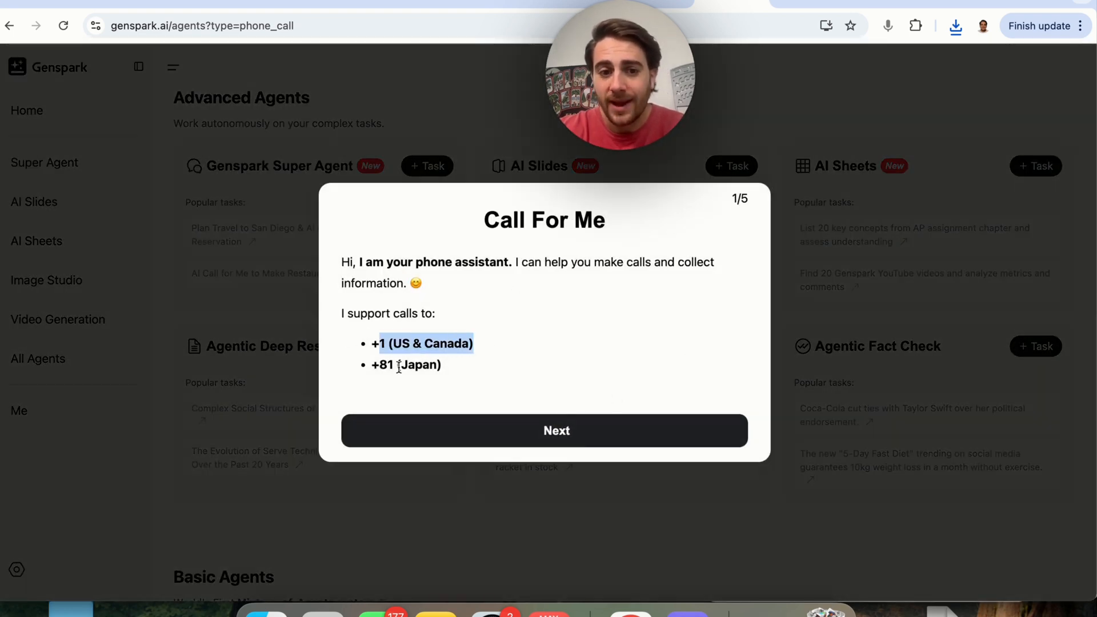
Step: Close the Call For Me intro and open the 'Book a table at Lechon' example call
{"action": "left_click", "coordinate": [544, 431]}
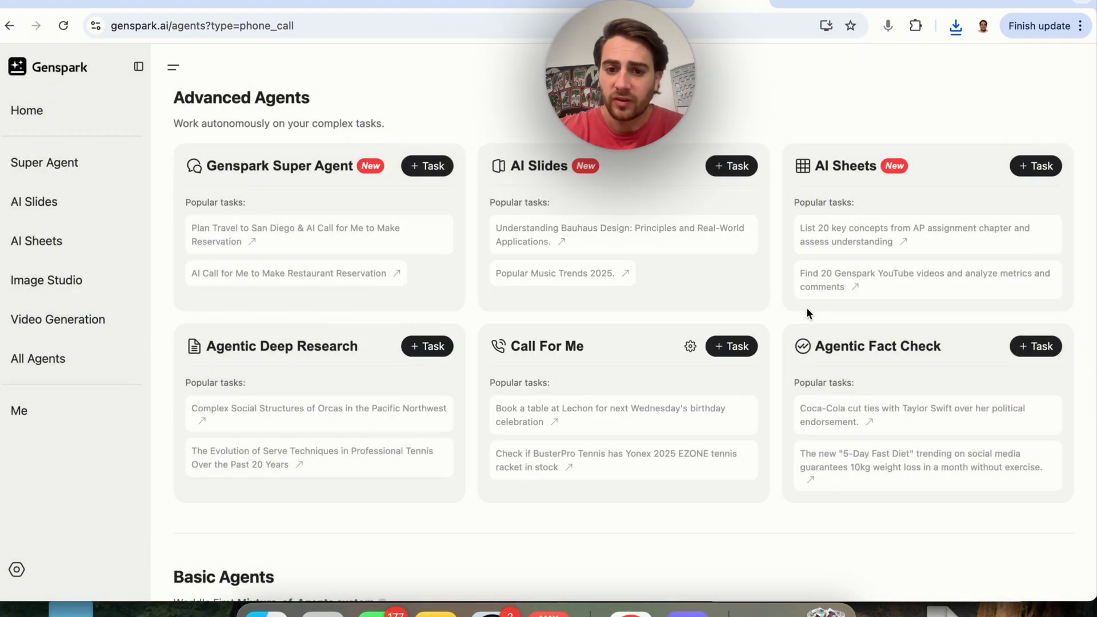
{"action": "double_click", "coordinate": [547, 345]}
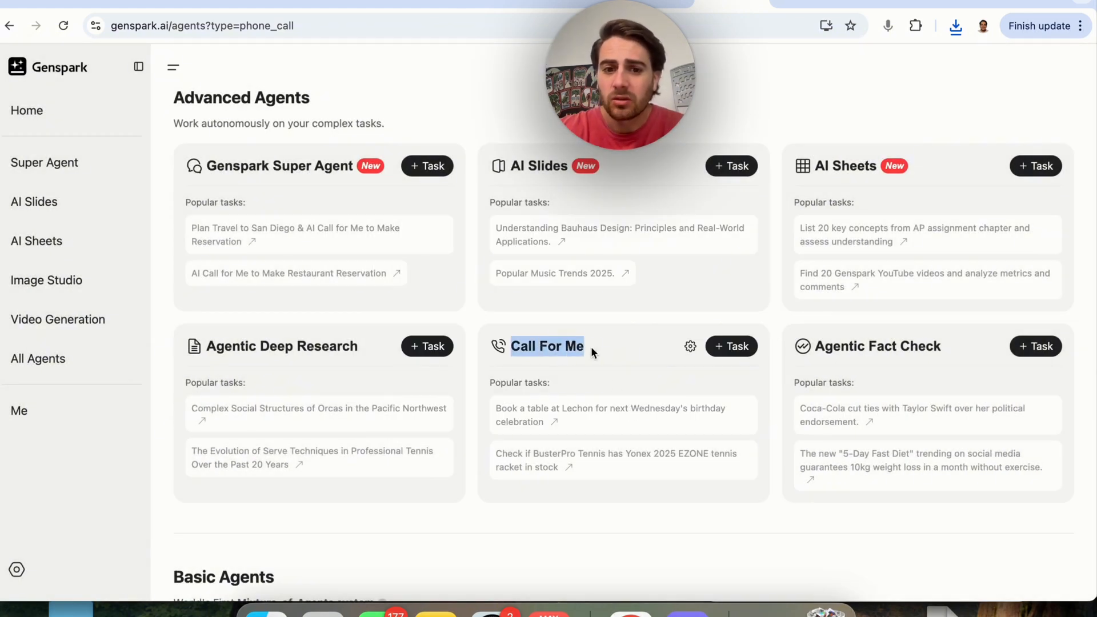
{"action": "left_click", "coordinate": [546, 345]}
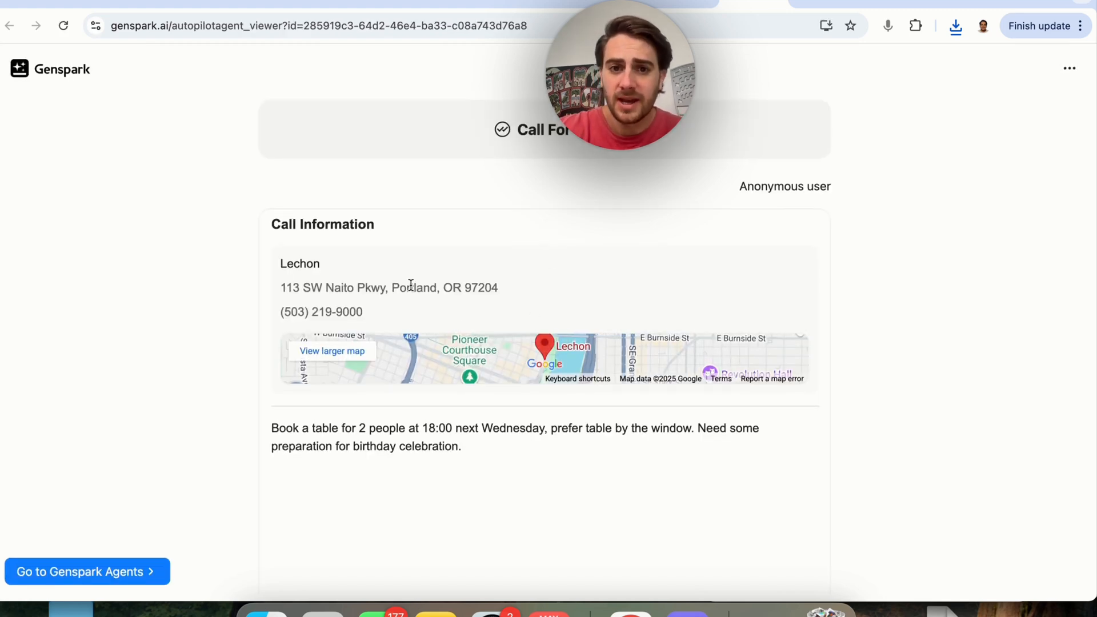
Step: Scroll through the Lechon call's information, thinking process, transcript and April 2nd 6 PM booking summary
{"action": "scroll", "scroll_direction": "down", "scroll_amount": 3}
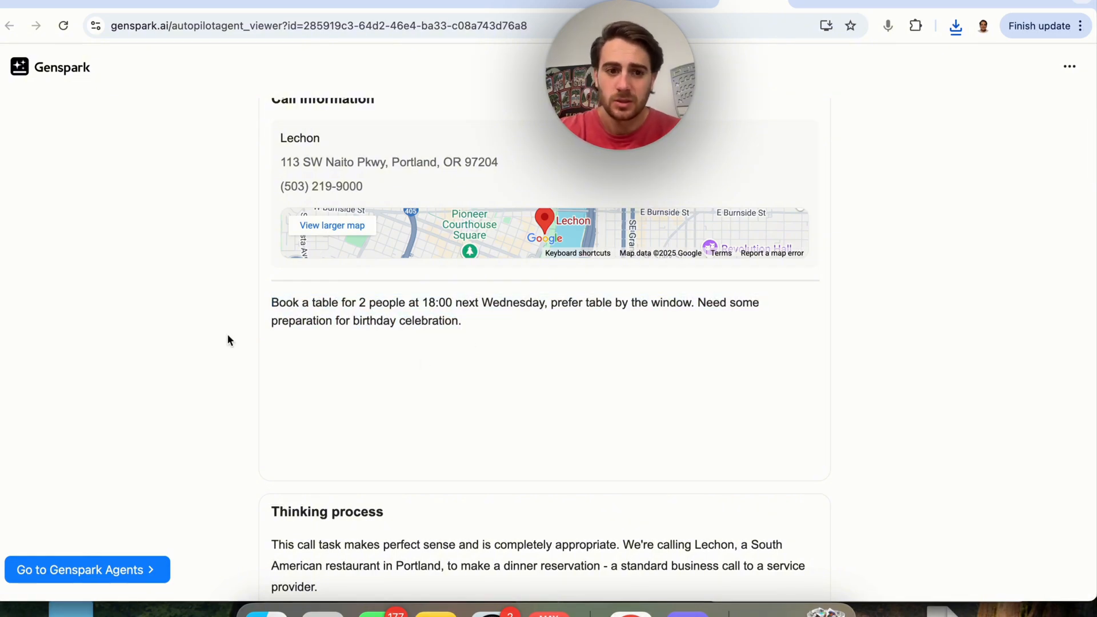
{"action": "scroll", "scroll_direction": "down", "scroll_amount": 3}
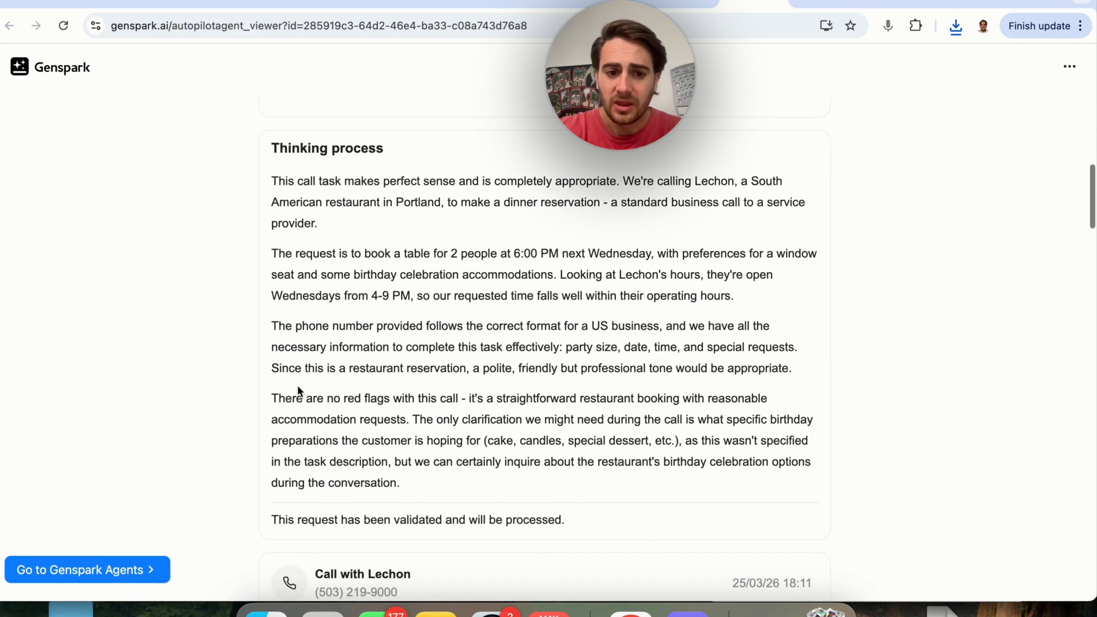
{"action": "scroll", "scroll_direction": "down", "scroll_amount": 3}
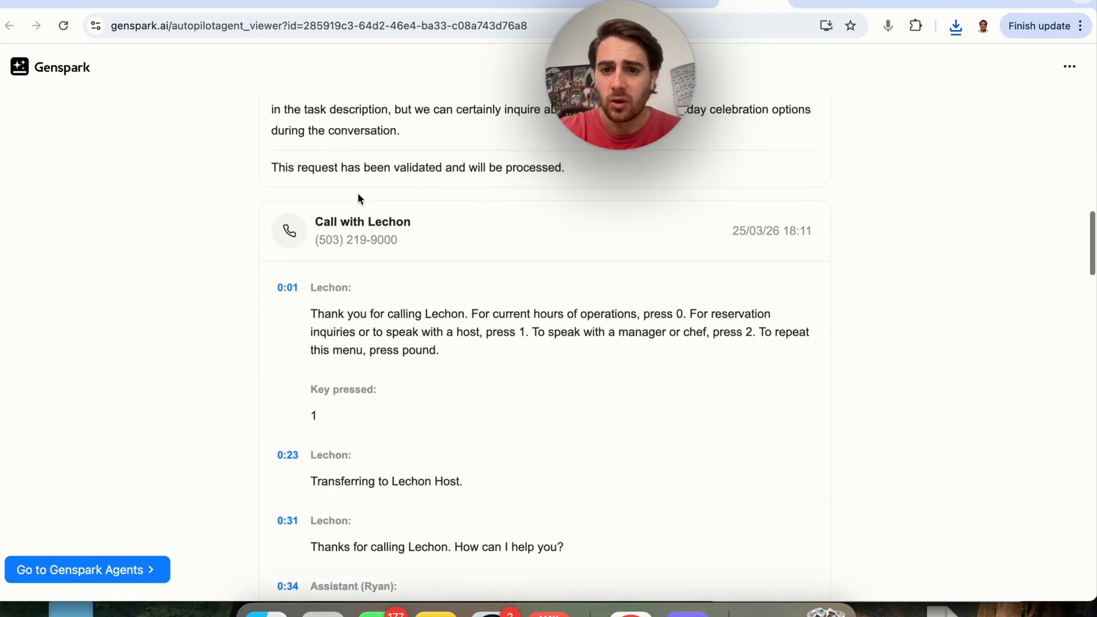
{"action": "scroll", "scroll_direction": "down", "scroll_amount": 3}
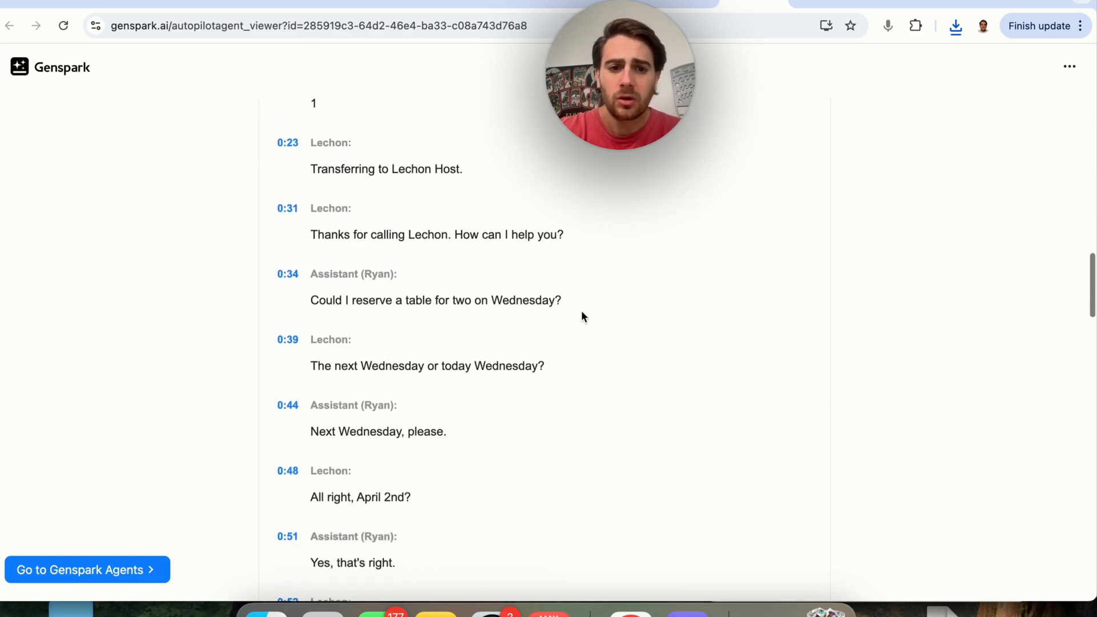
{"action": "scroll", "scroll_direction": "down", "scroll_amount": 3}
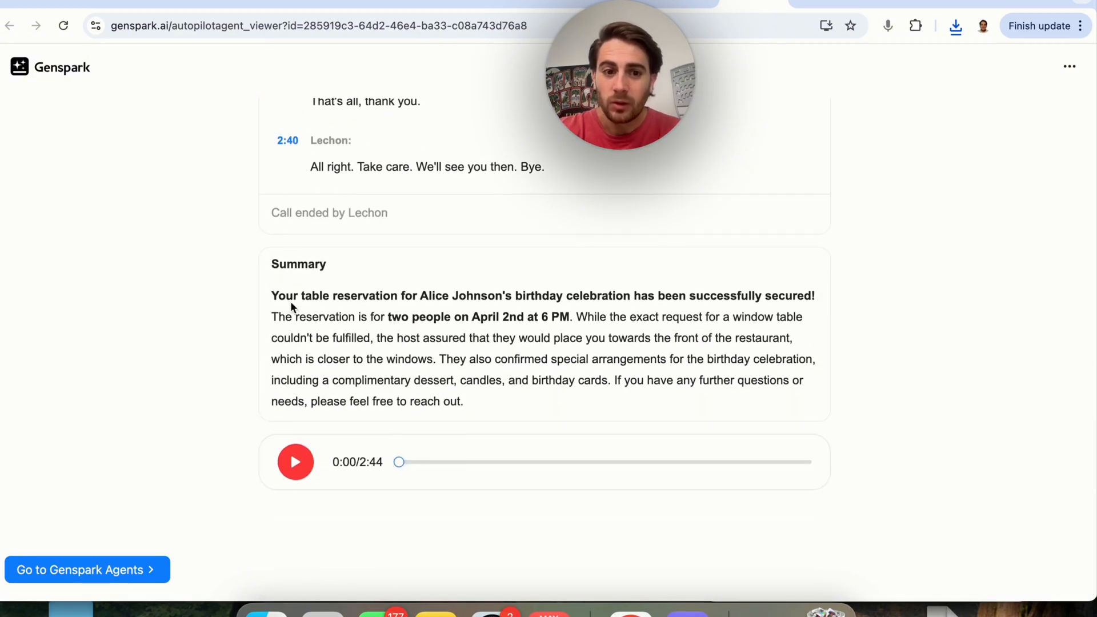
Step: Highlight the confirmed birthday arrangements, then play the Lechon call recording and pause it around 0:52
{"action": "left_click_drag", "start_coordinate": [272, 295], "coordinate": [483, 317]}
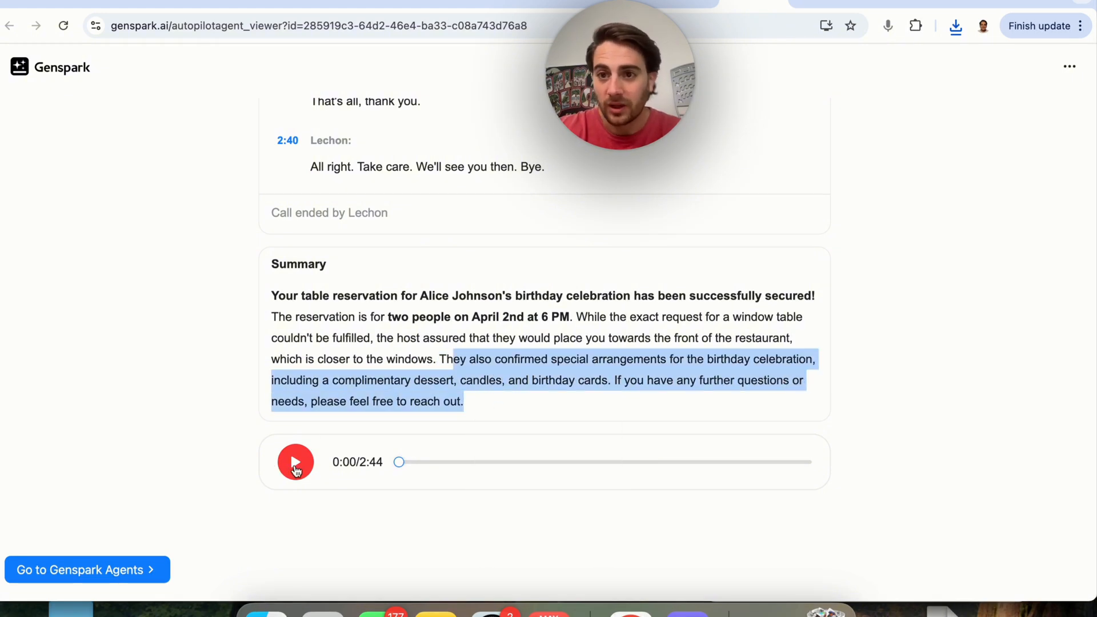
{"action": "left_click", "coordinate": [295, 461]}
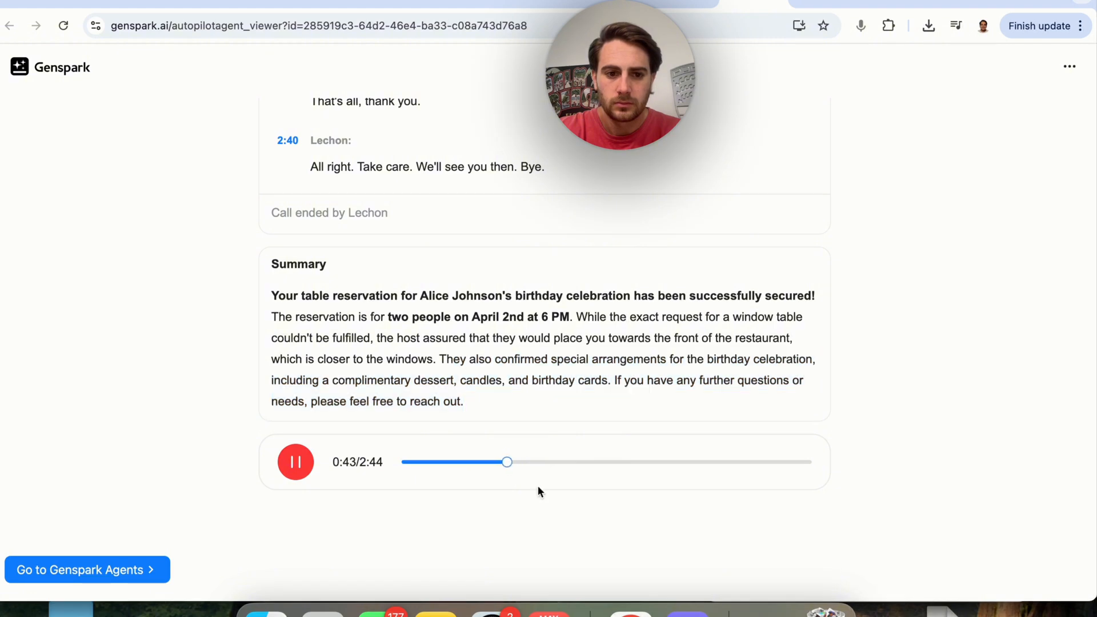
{"action": "mouse_move", "coordinate": [550, 473]}
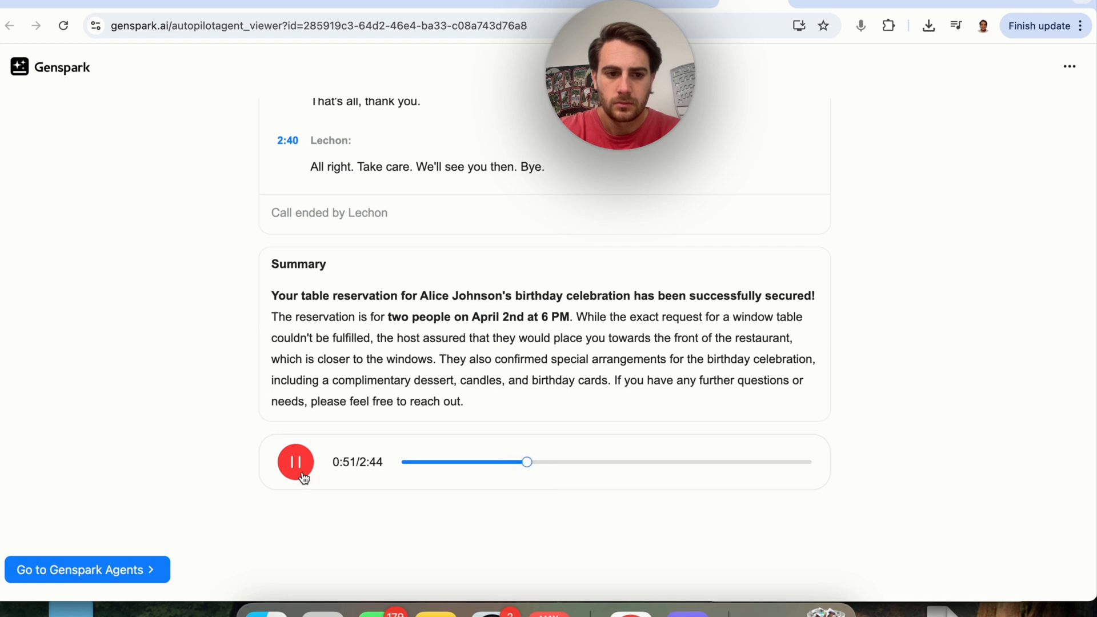
{"action": "left_click", "coordinate": [295, 462]}
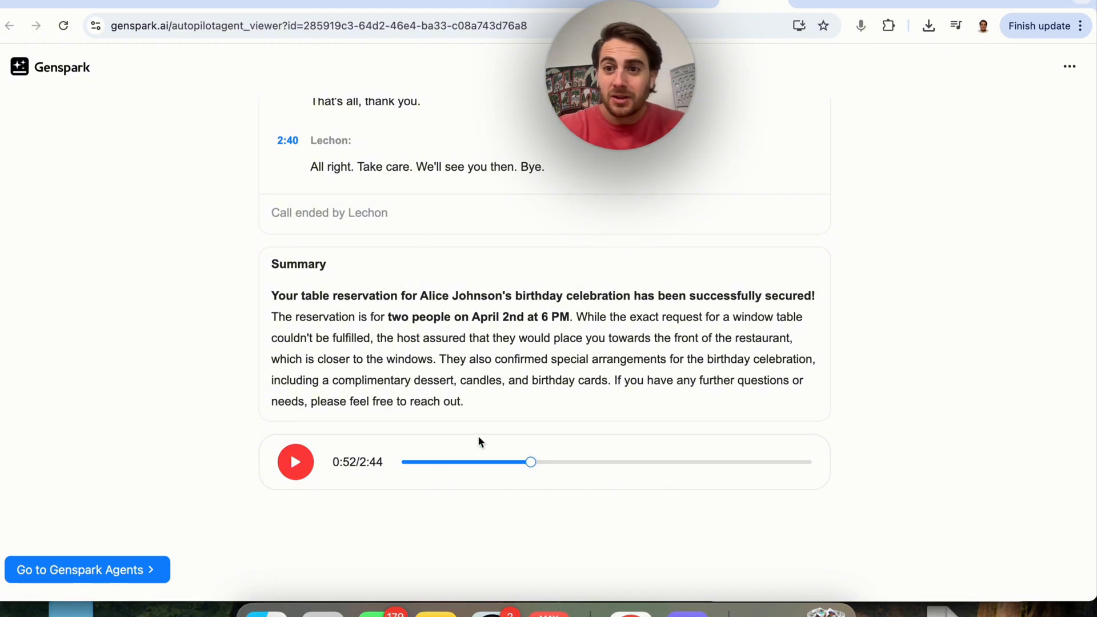
{"action": "mouse_move", "coordinate": [540, 459]}
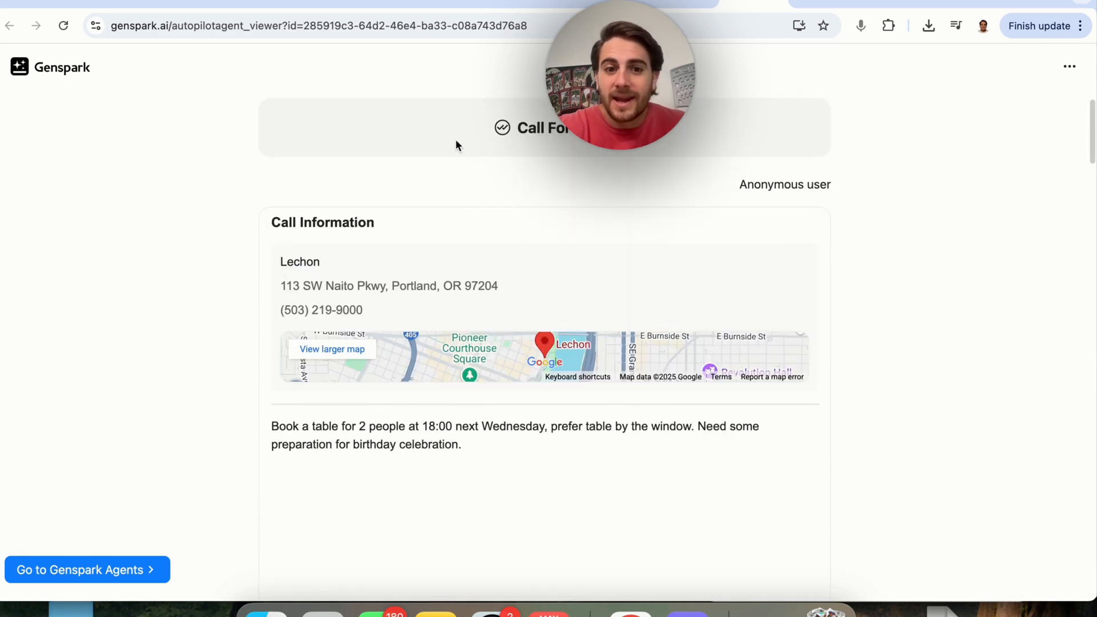
{"action": "mouse_move", "coordinate": [501, 188]}
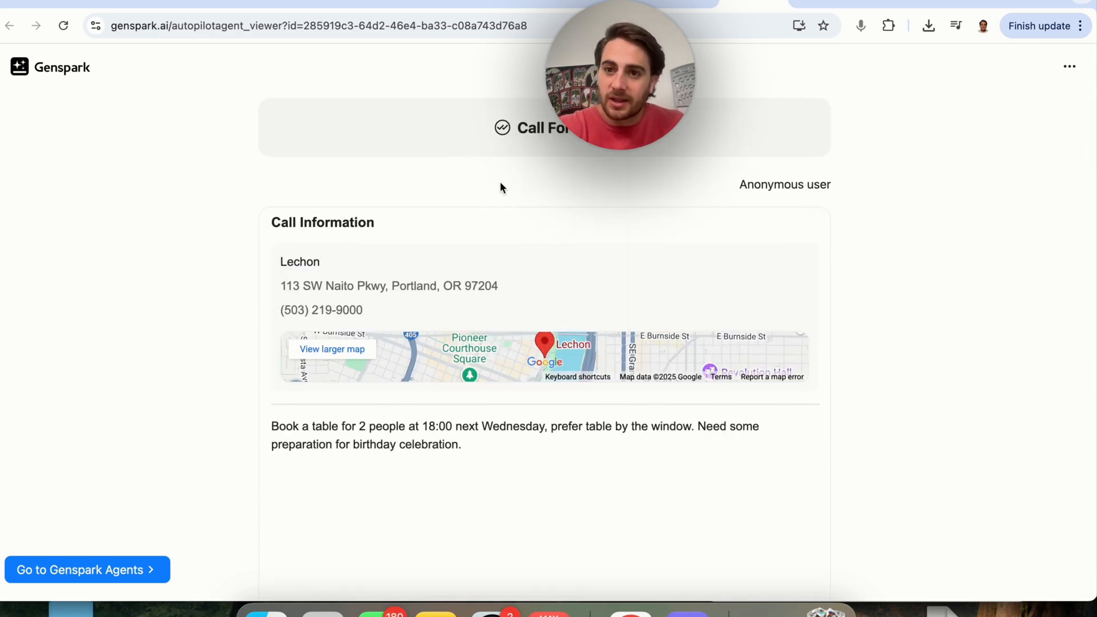
{"action": "mouse_move", "coordinate": [311, 9]}
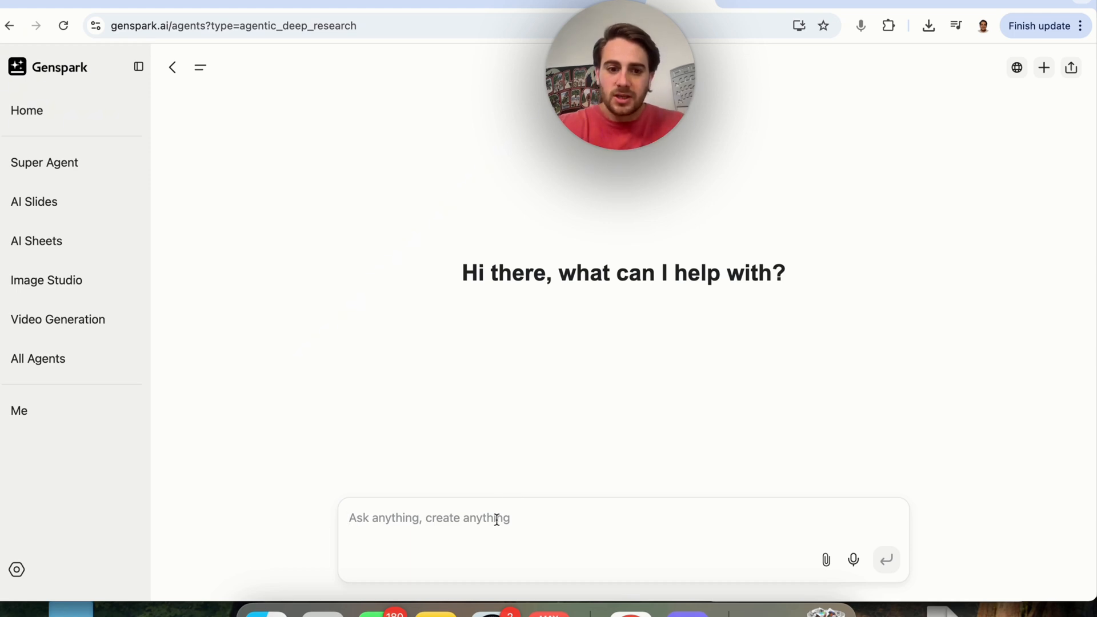
Step: Send a prompt asking for leads in 34987 that have name, email, phone number and restaurant type
{"action": "type", "text": "I am running an AI"}
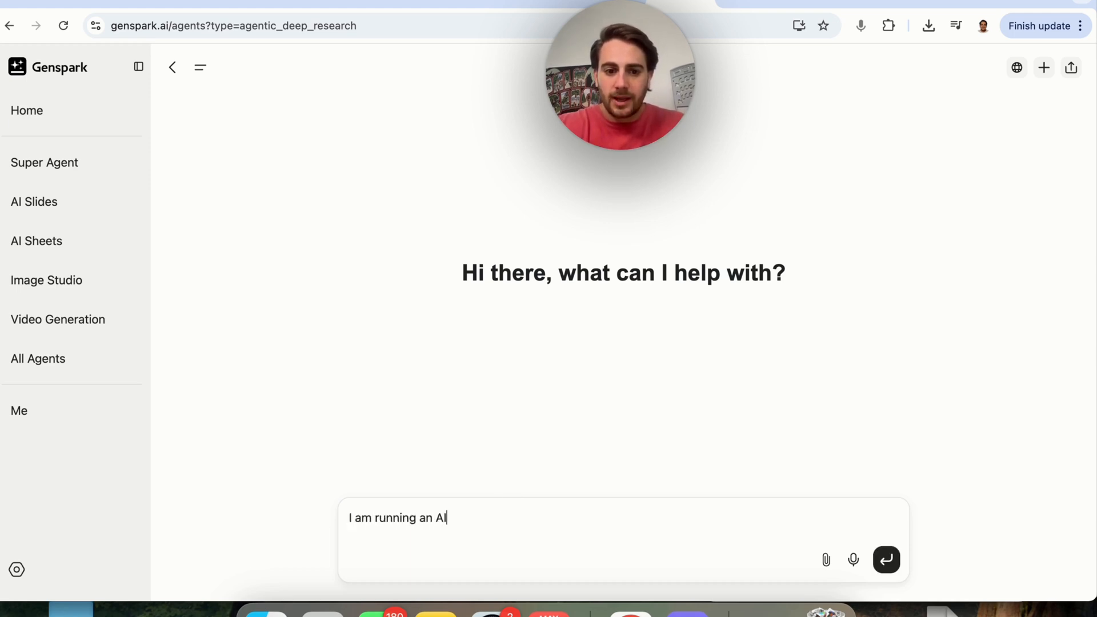
{"action": "type", "text": "automation compan"}
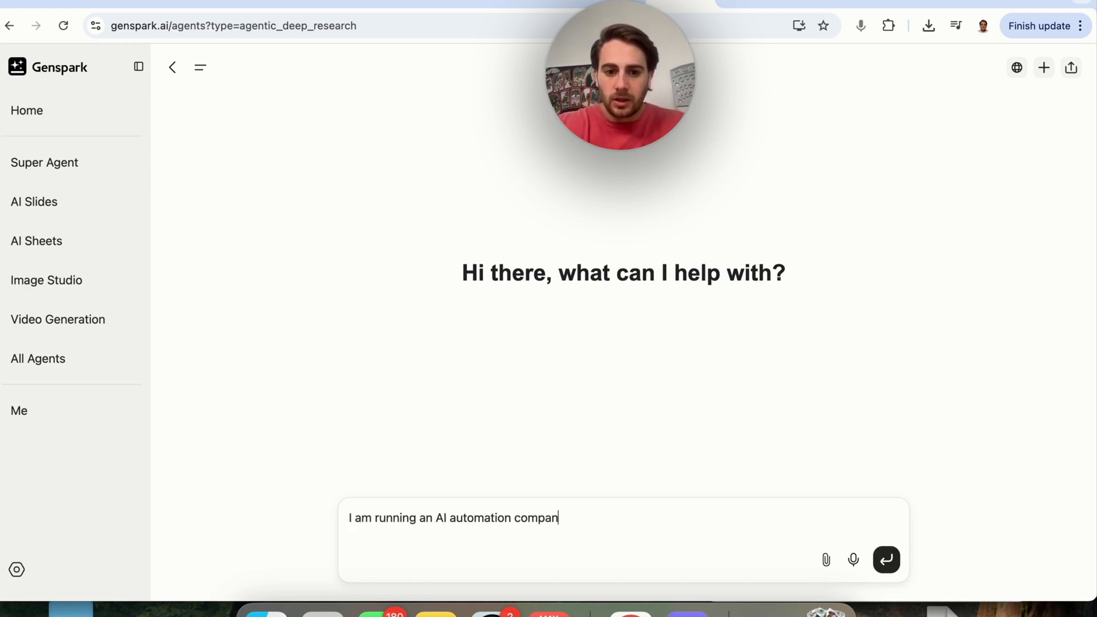
{"action": "type", "text": "y that is building out AI agents for restaurants. Please find me a list"}
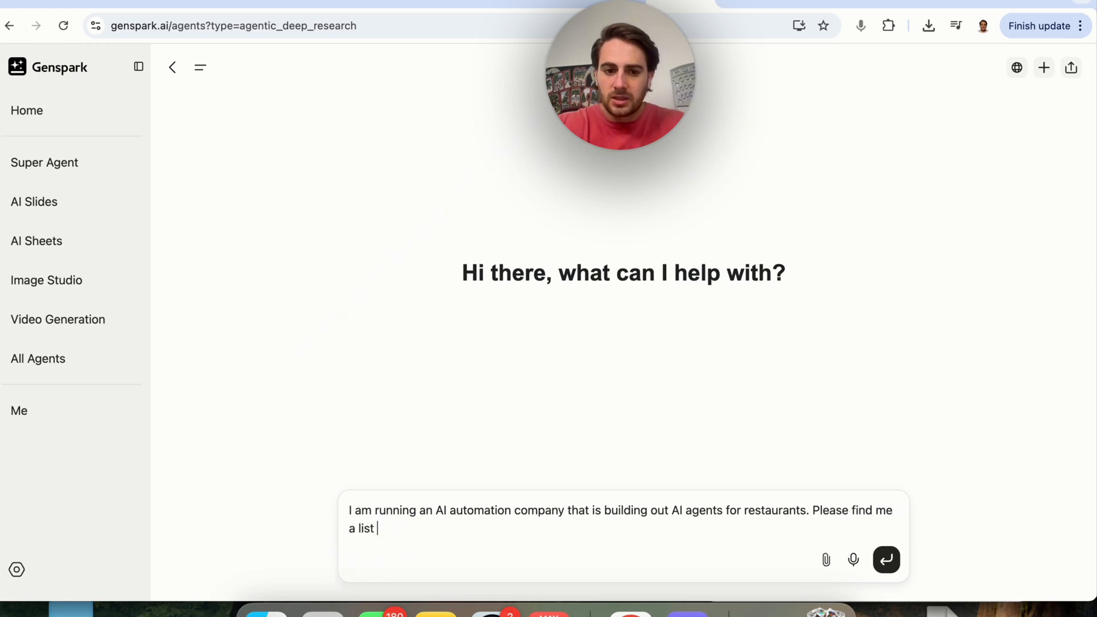
{"action": "type", "text": "of leads in 34987 zip code I need"}
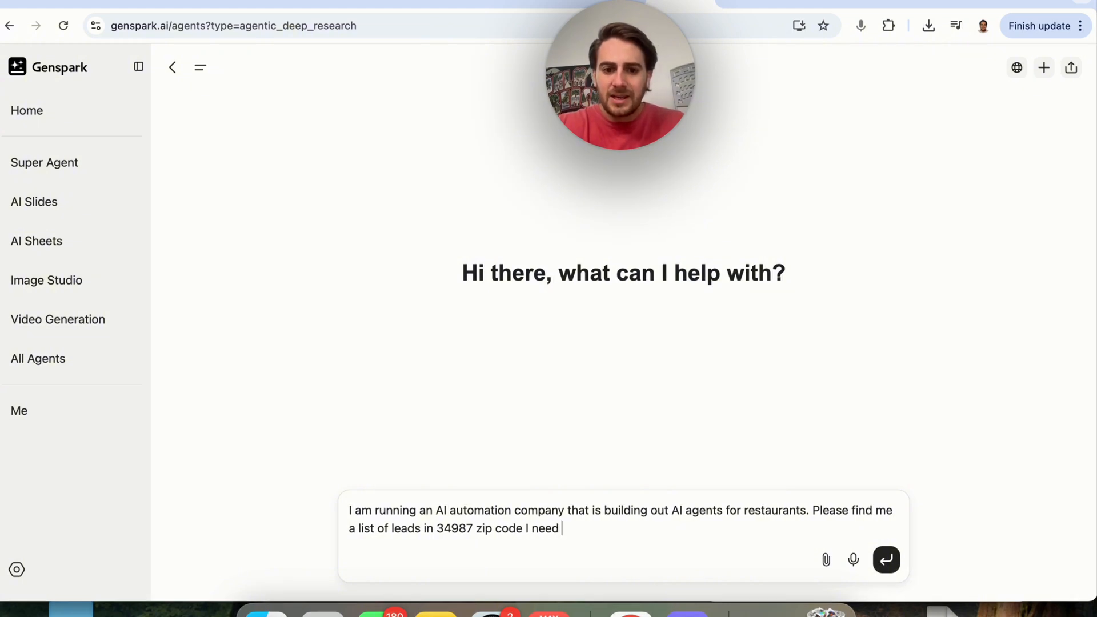
{"action": "type", "text": "to only have leads"}
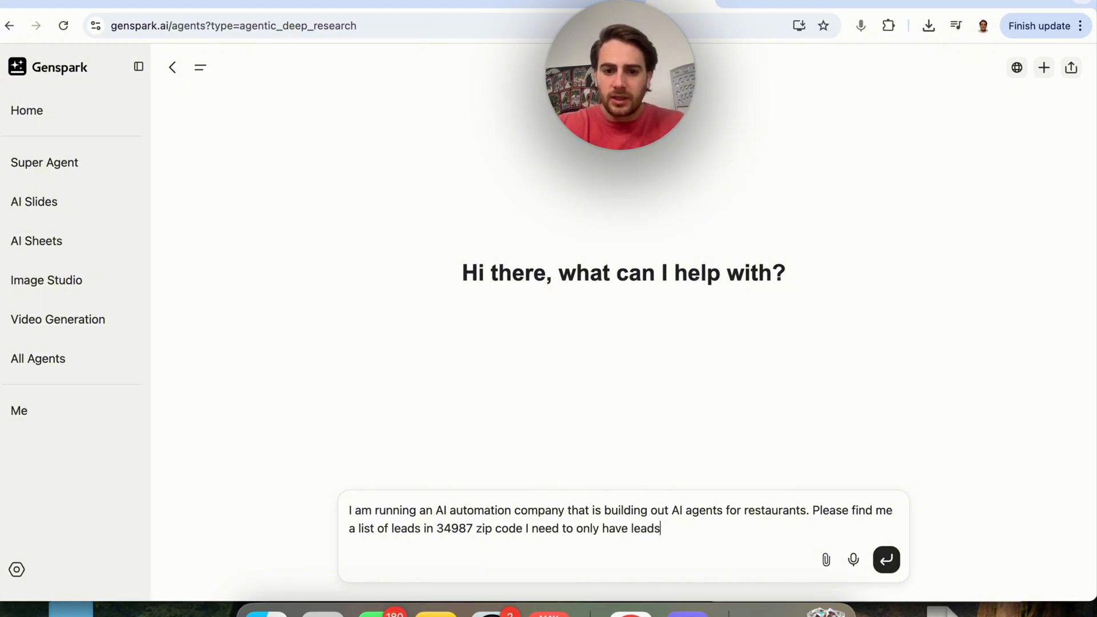
{"action": "type", "text": "that have a"}
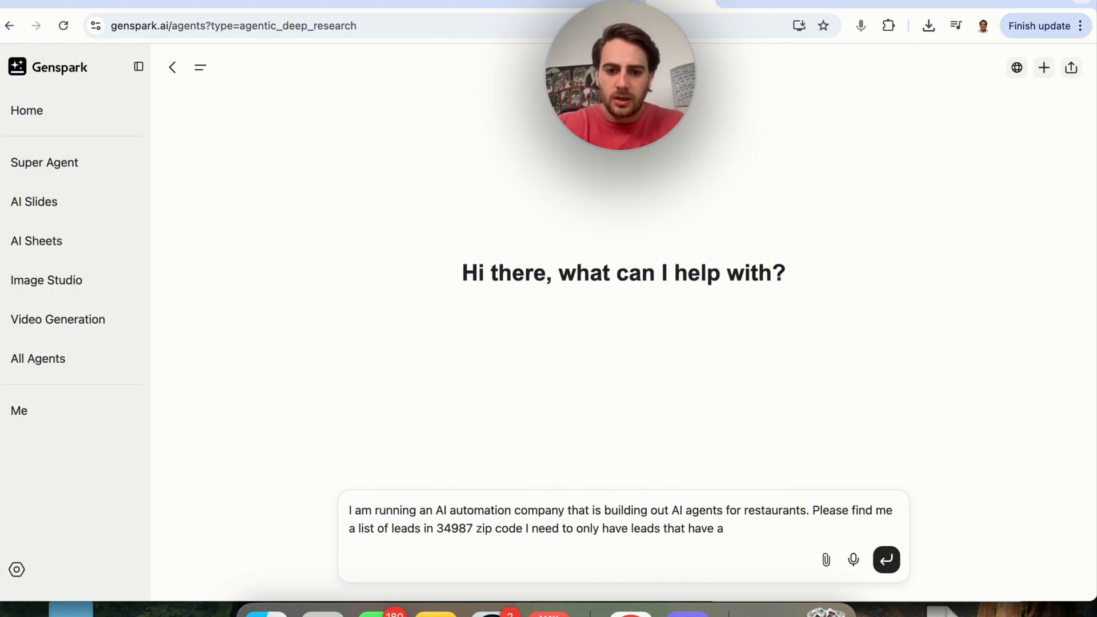
{"action": "type", "text": "name, email and ph"}
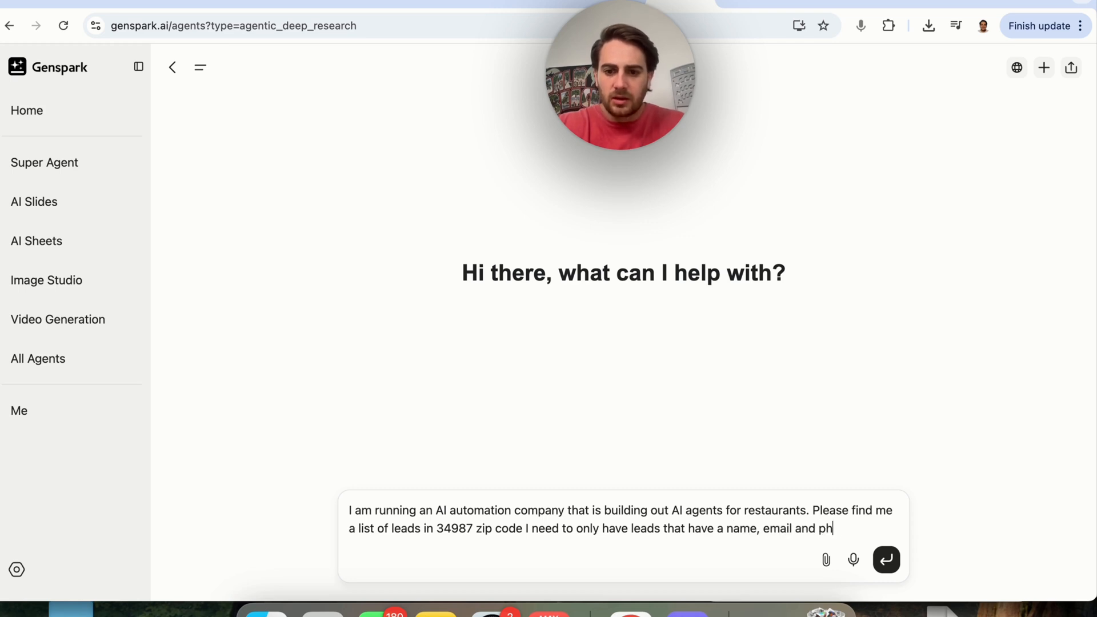
{"action": "type", "text": "one number so I can reach out. In addition, give me some det"}
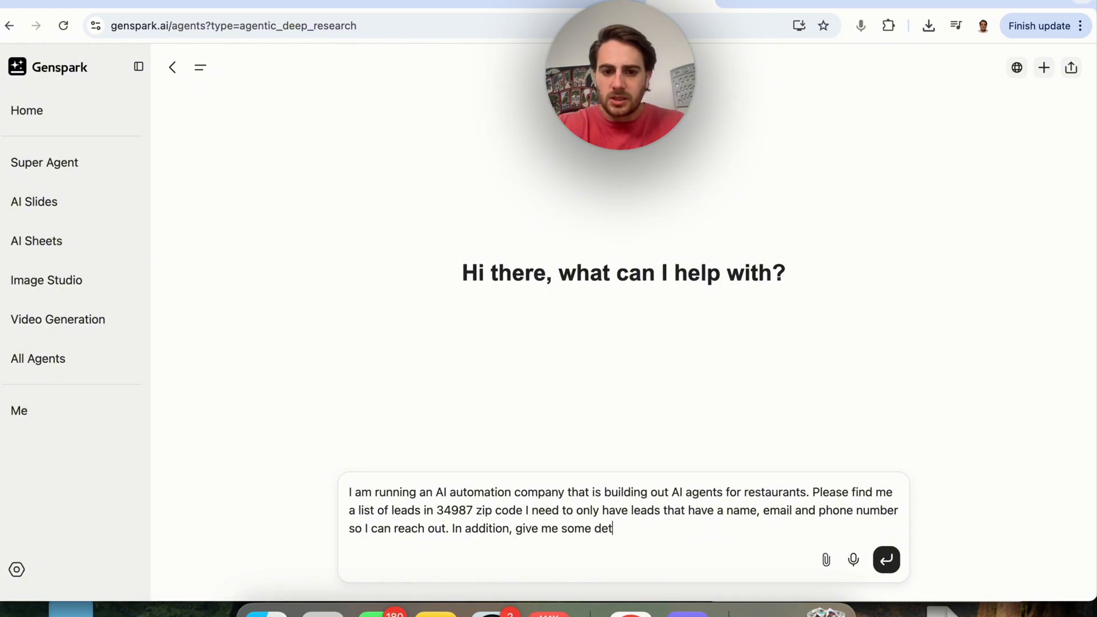
{"action": "type", "text": "ails on what kind of"}
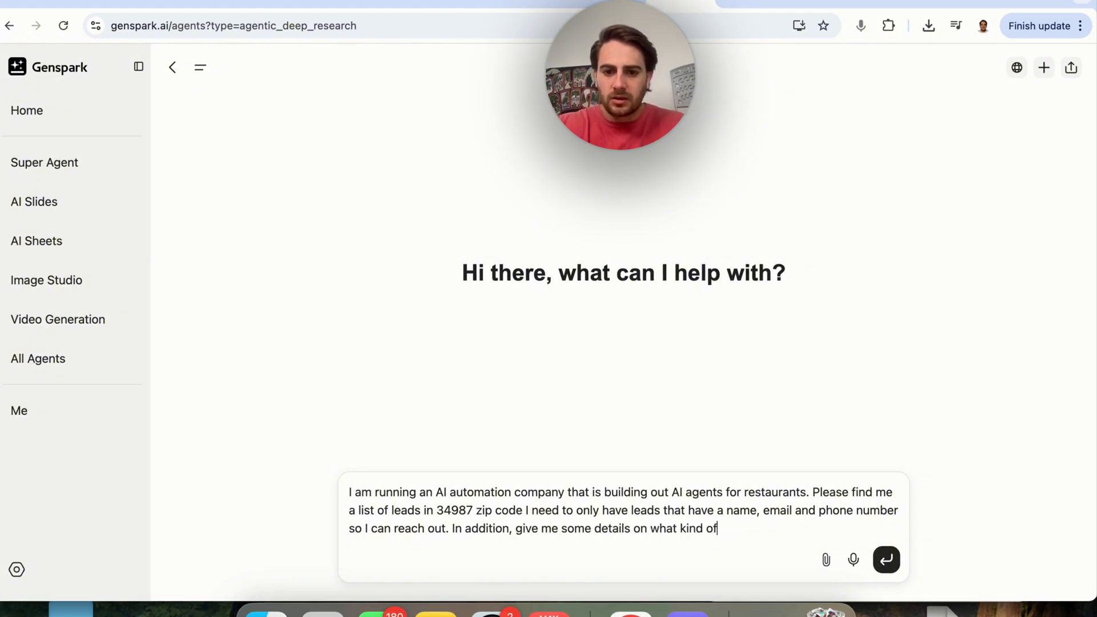
{"action": "type", "text": "restaurant it is"}
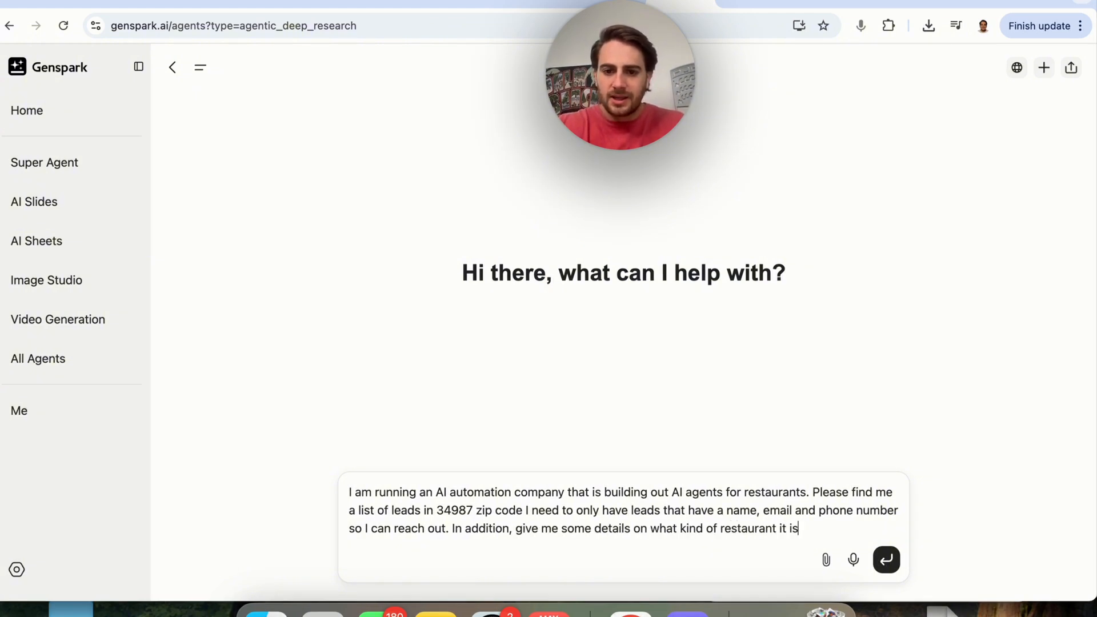
{"action": "left_click", "coordinate": [886, 560]}
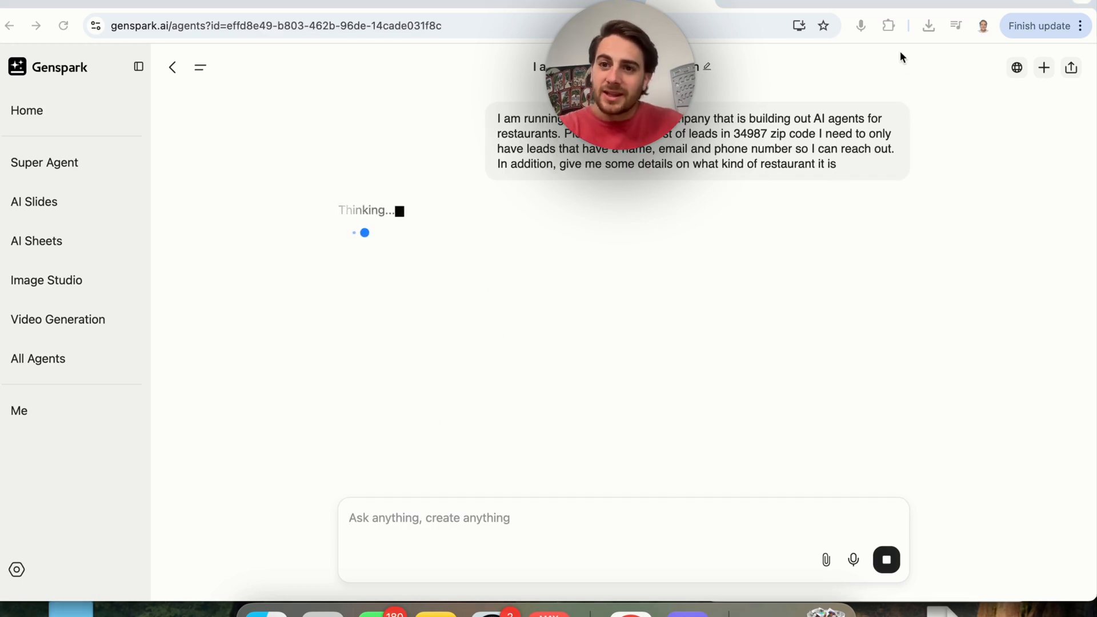
{"action": "mouse_move", "coordinate": [509, 183]}
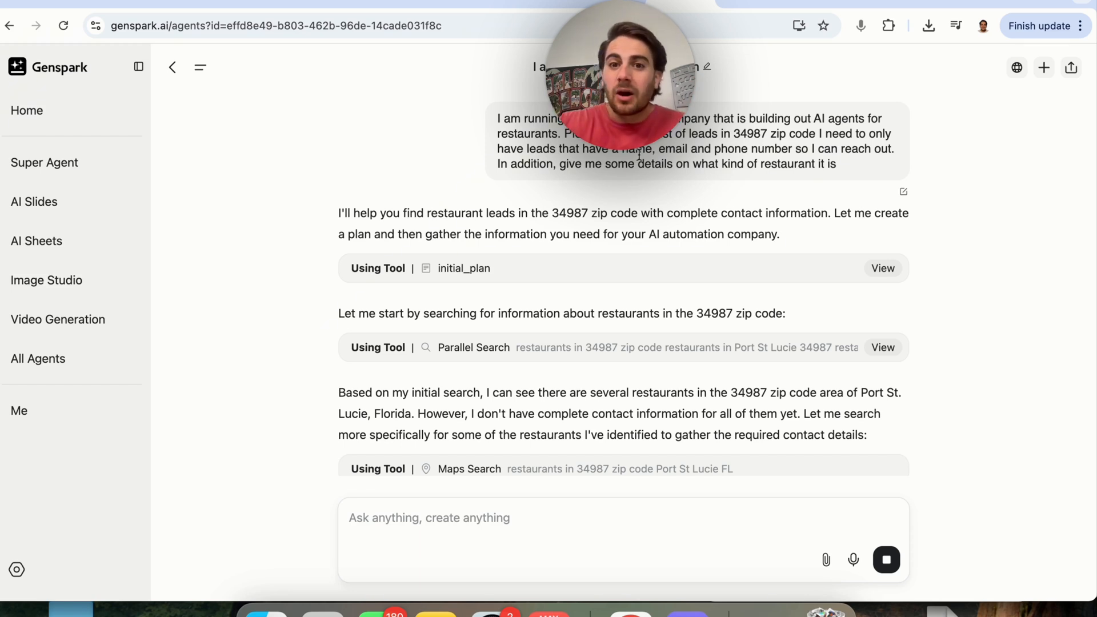
Step: Follow the agent's initial plan, parallel search and maps search as it builds the 34987 leads report
{"action": "left_click_drag", "start_coordinate": [638, 163], "coordinate": [836, 164]}
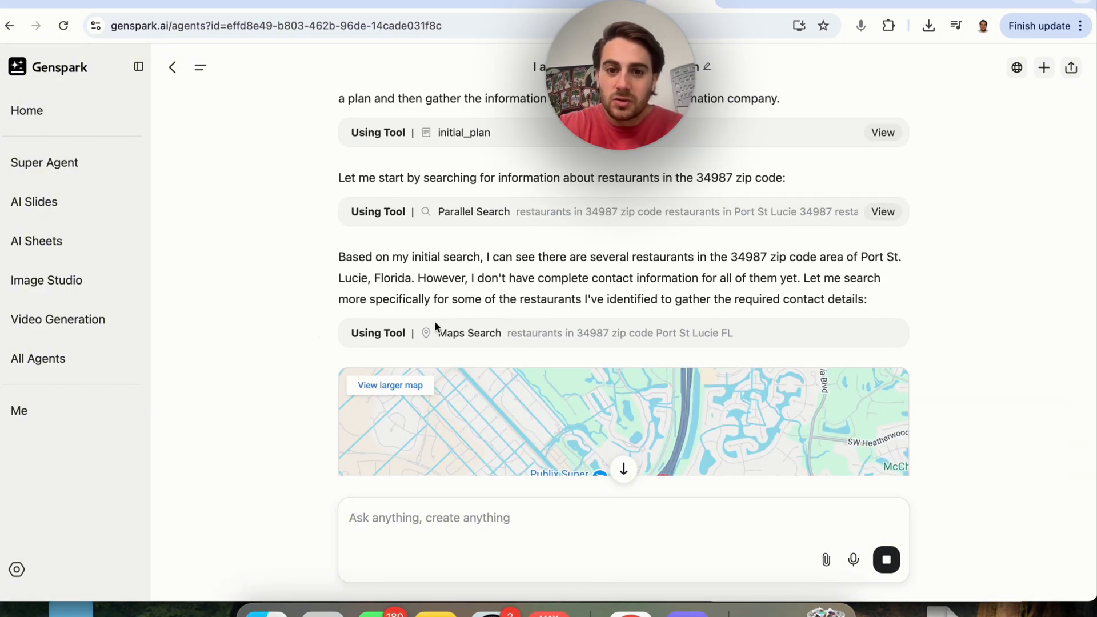
{"action": "scroll", "scroll_direction": "down", "scroll_amount": 3}
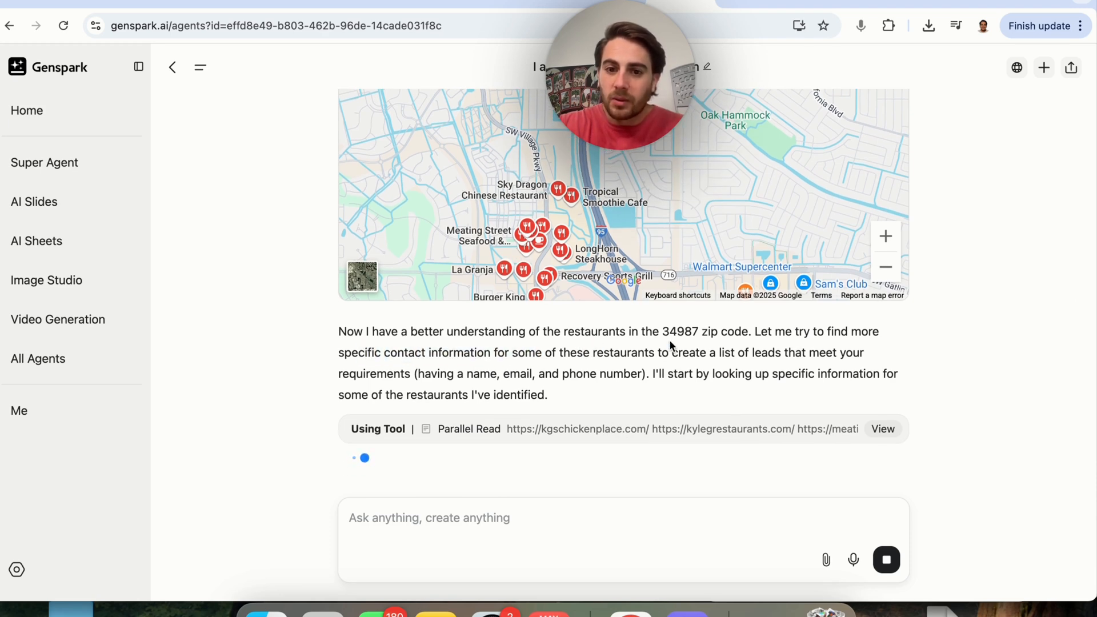
{"action": "scroll", "scroll_direction": "down", "scroll_amount": 3}
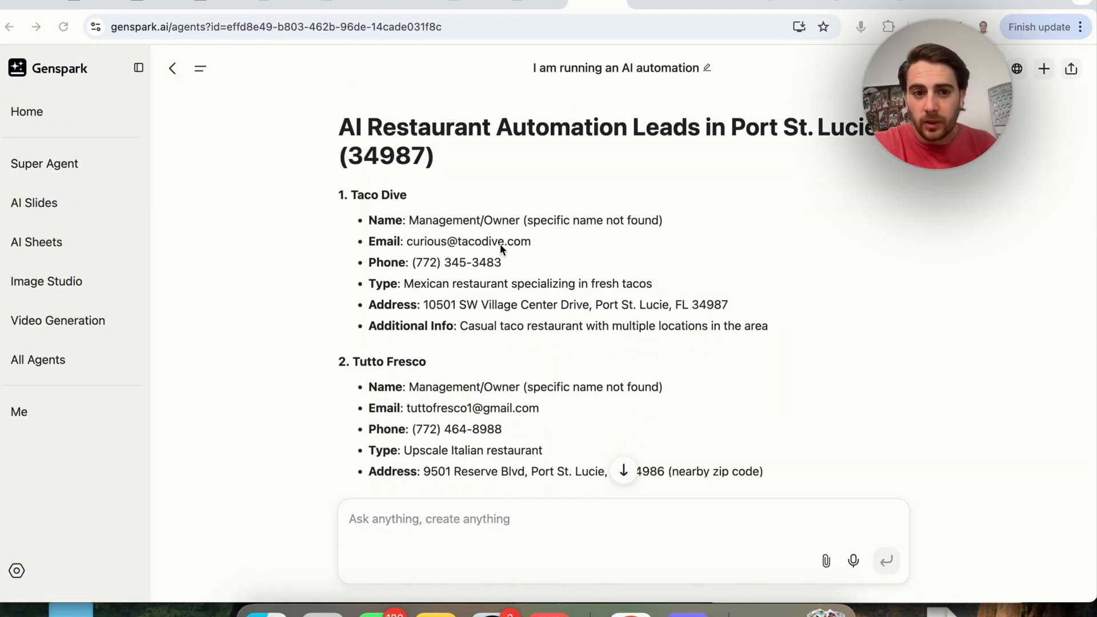
Step: Read down the Port St. Lucie leads and partial-contact section to the Sparkpage card
{"action": "scroll", "scroll_direction": "down", "scroll_amount": 3}
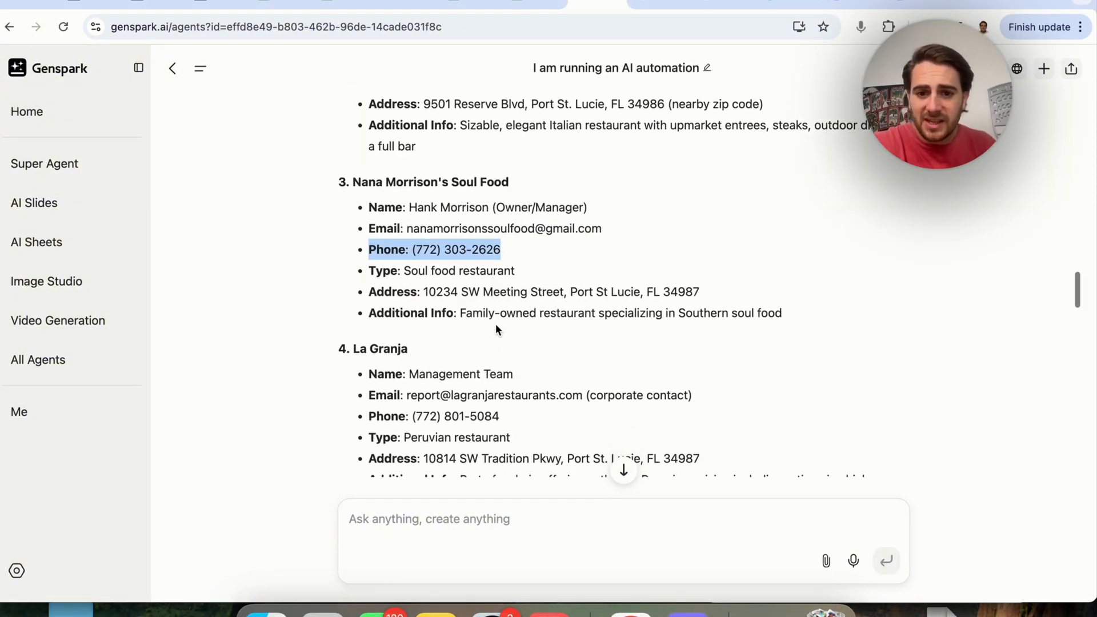
{"action": "scroll", "scroll_direction": "down", "scroll_amount": 3}
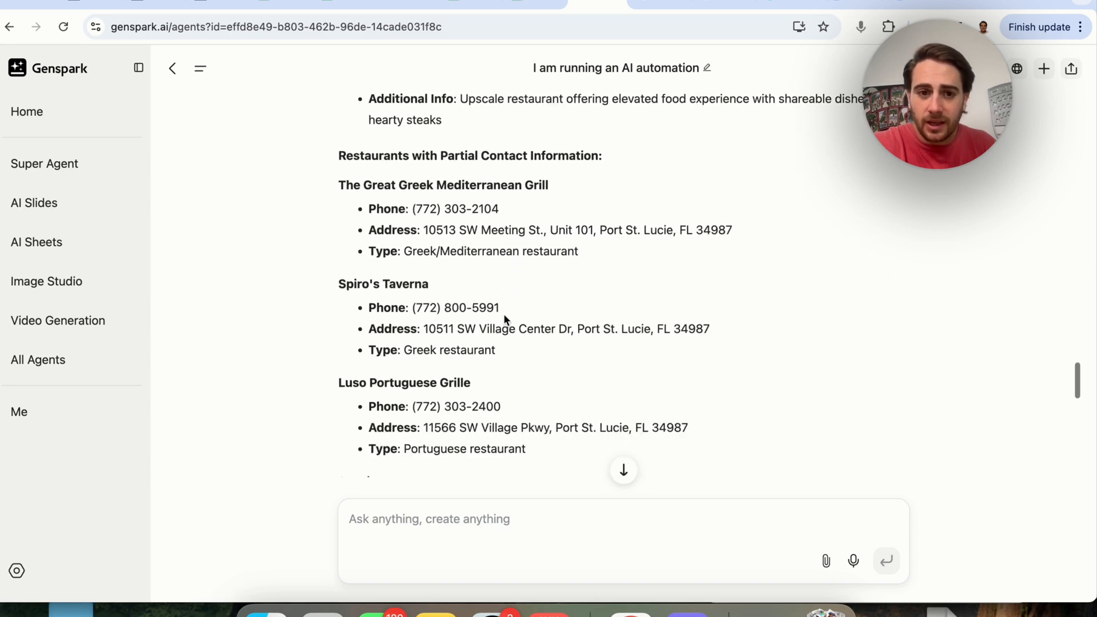
{"action": "scroll", "scroll_direction": "down", "scroll_amount": 3}
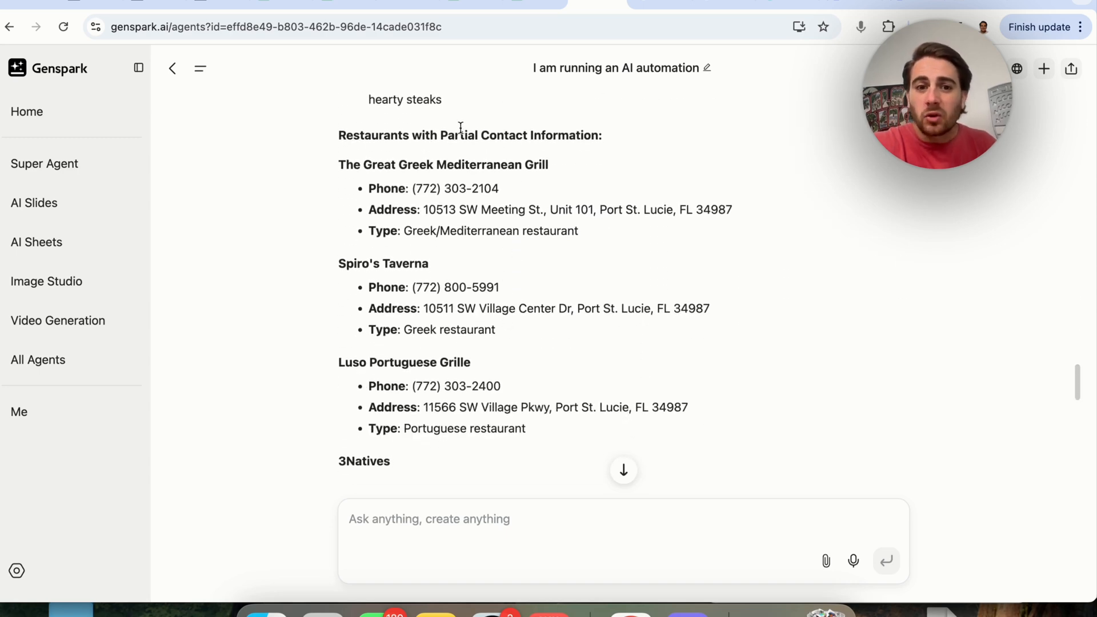
{"action": "scroll", "scroll_direction": "down", "scroll_amount": 3}
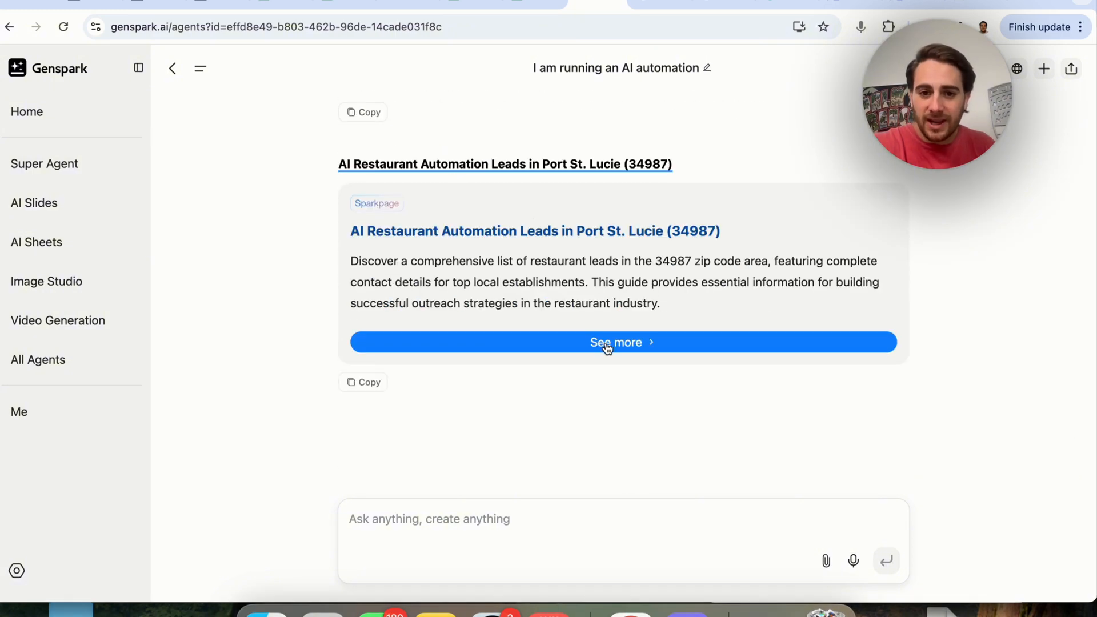
Step: View the full Port St. Lucie leads Sparkpage via See more and browse its restaurant entries
{"action": "left_click", "coordinate": [622, 342]}
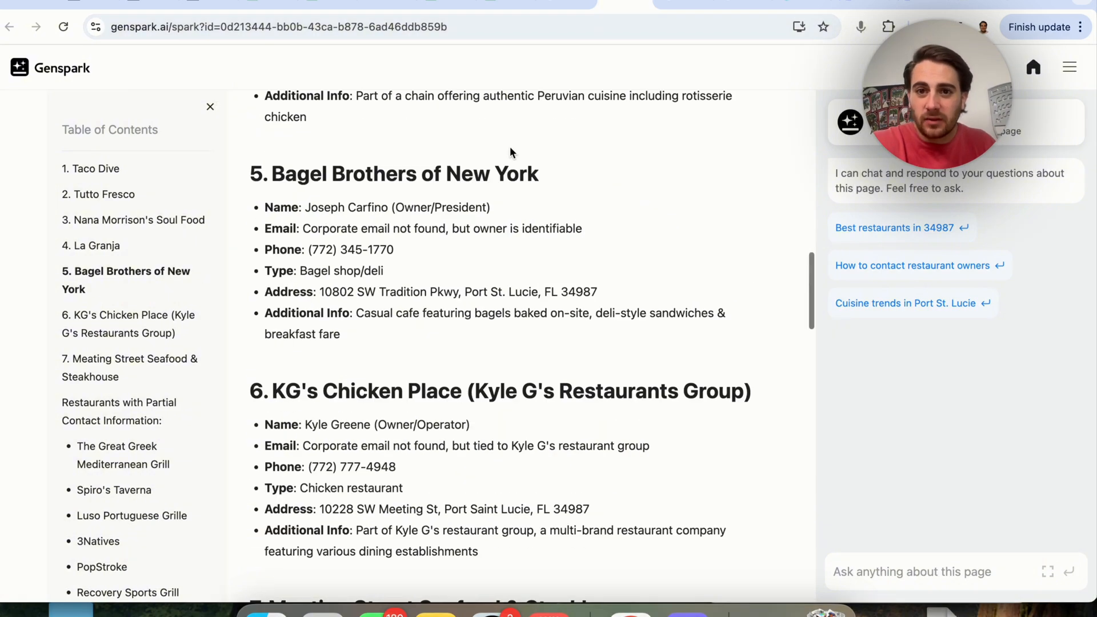
{"action": "scroll", "scroll_direction": "up", "scroll_amount": 3}
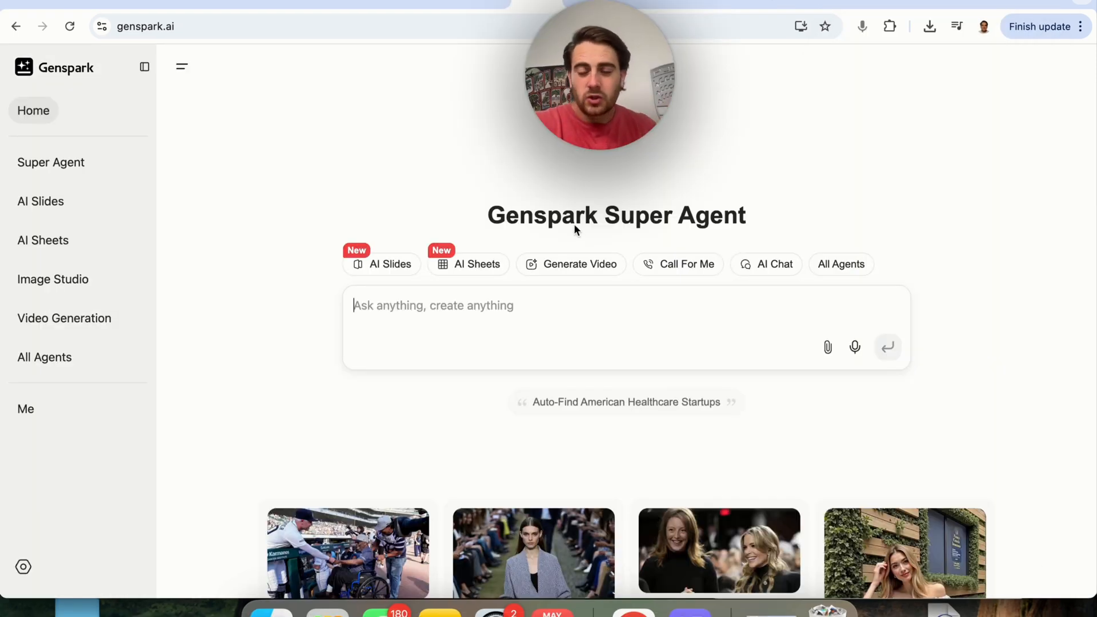
{"action": "left_click", "coordinate": [580, 264]}
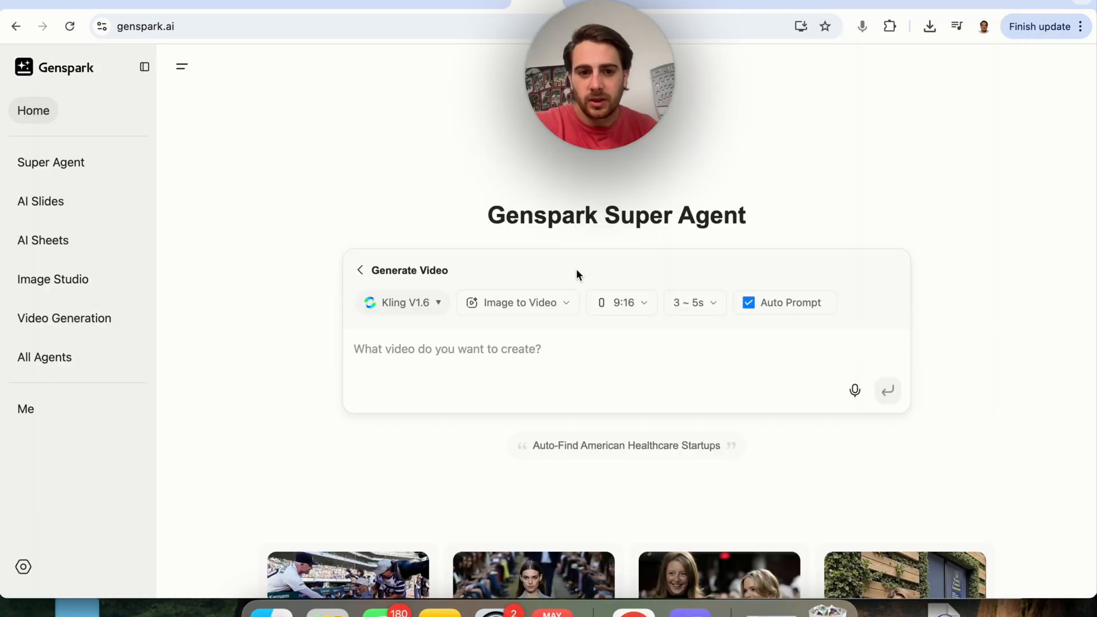
{"action": "left_click", "coordinate": [402, 302]}
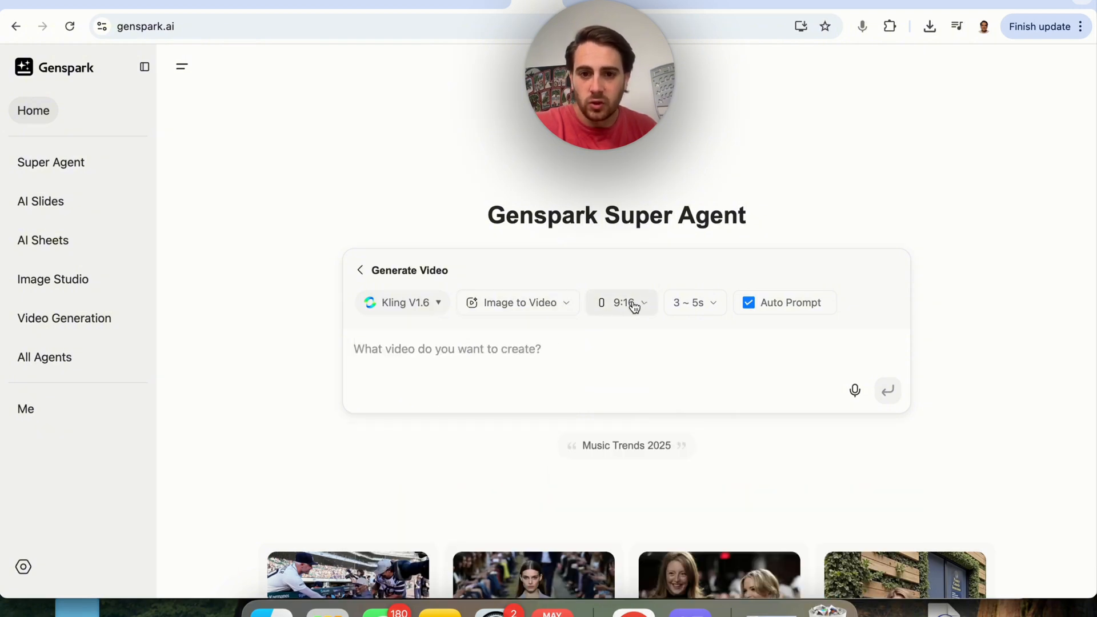
{"action": "left_click", "coordinate": [692, 302]}
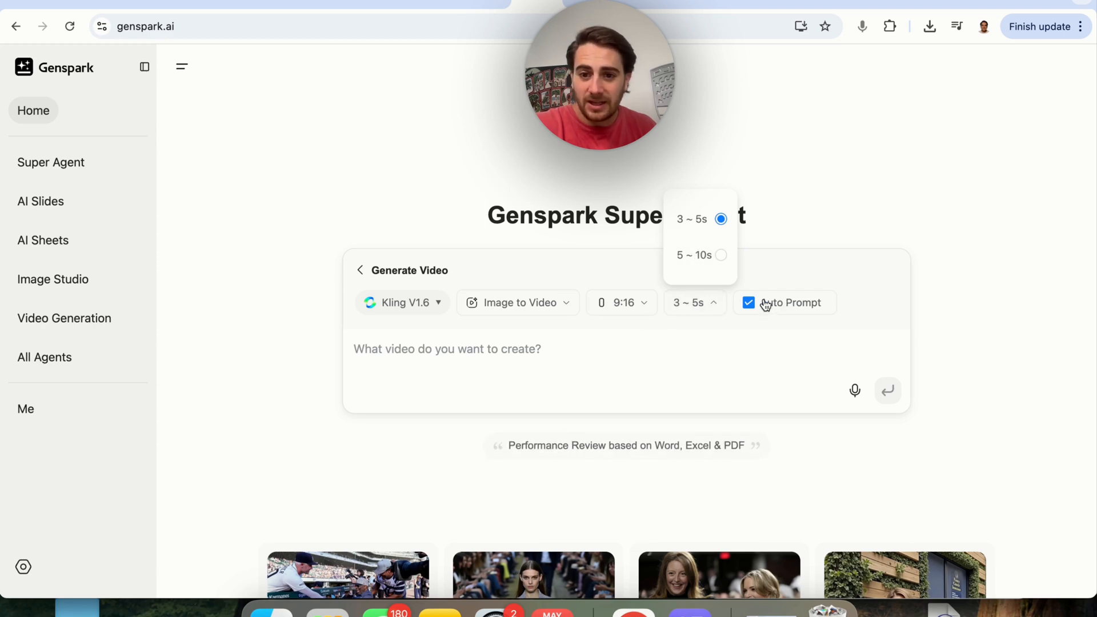
{"action": "left_click", "coordinate": [359, 270]}
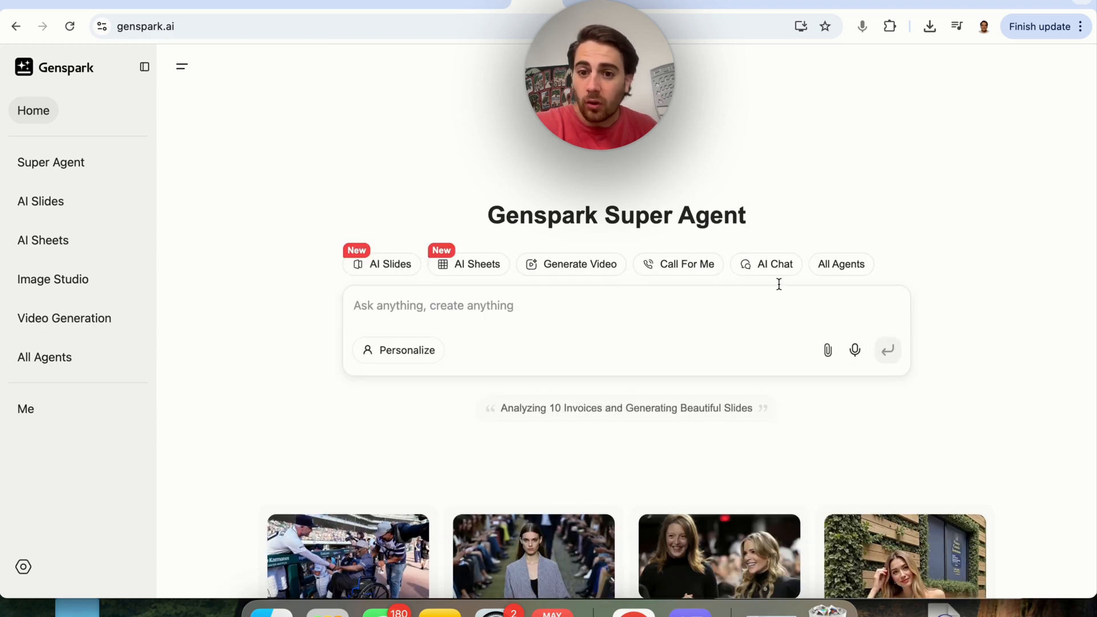
Step: Switch to AI Chat, toggle Search Web on then off, browse the model list keeping GPT-4.1, then go to Image Studio
{"action": "left_click", "coordinate": [766, 264]}
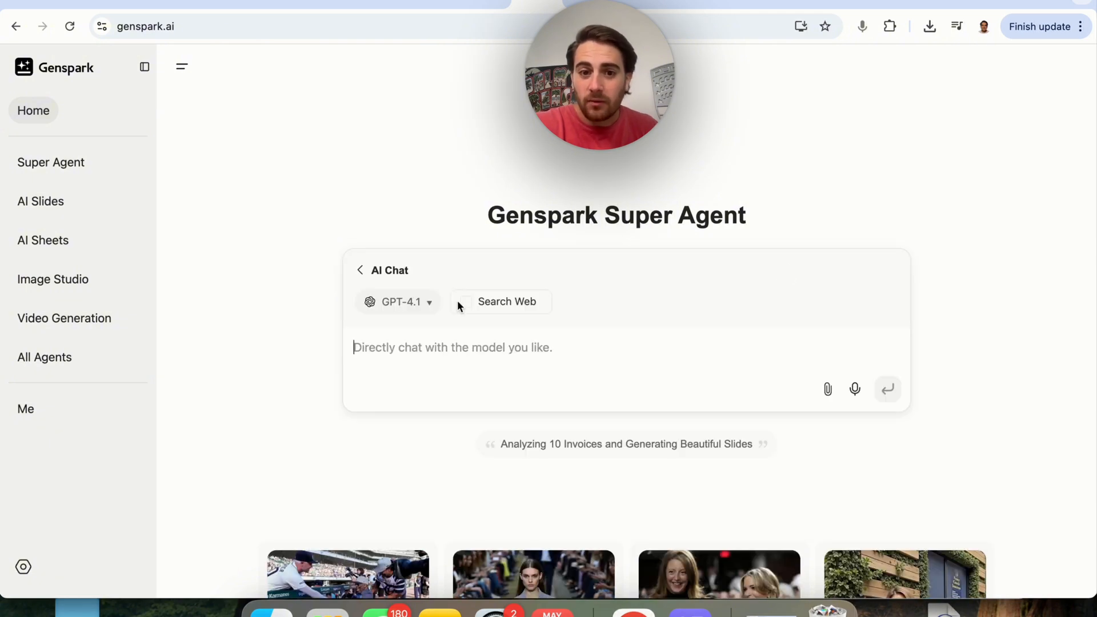
{"action": "left_click", "coordinate": [466, 302]}
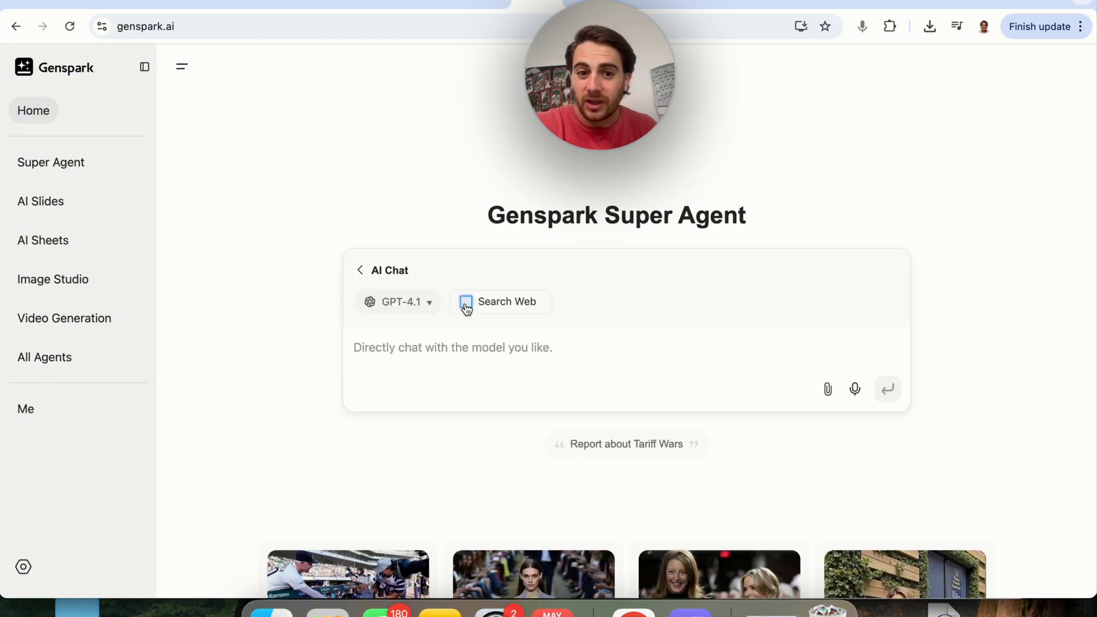
{"action": "left_click", "coordinate": [400, 302]}
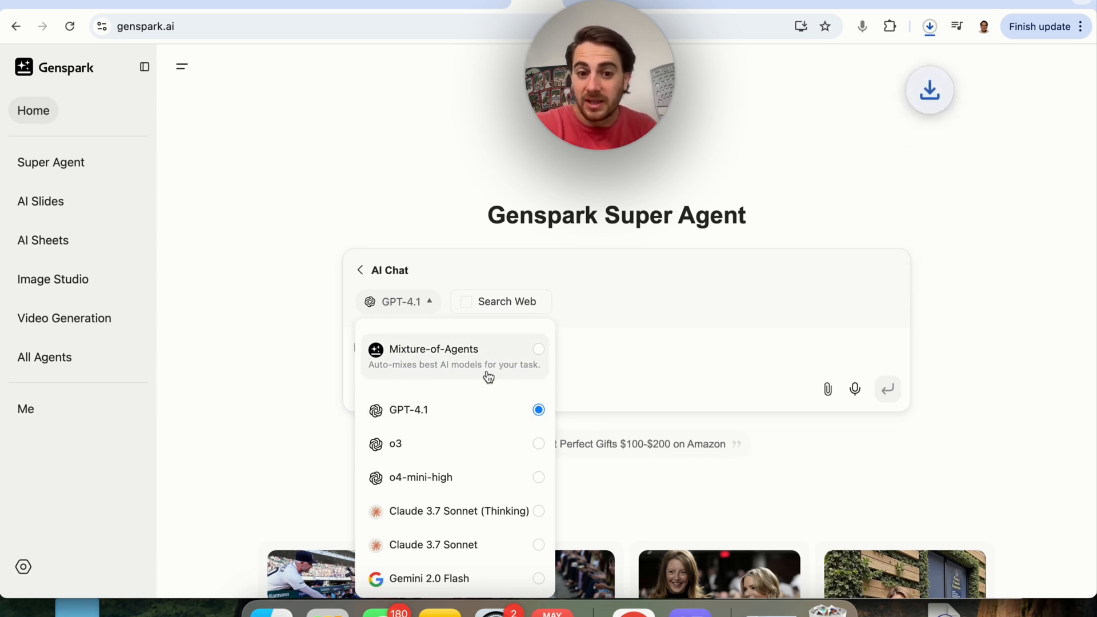
{"action": "left_click", "coordinate": [398, 302]}
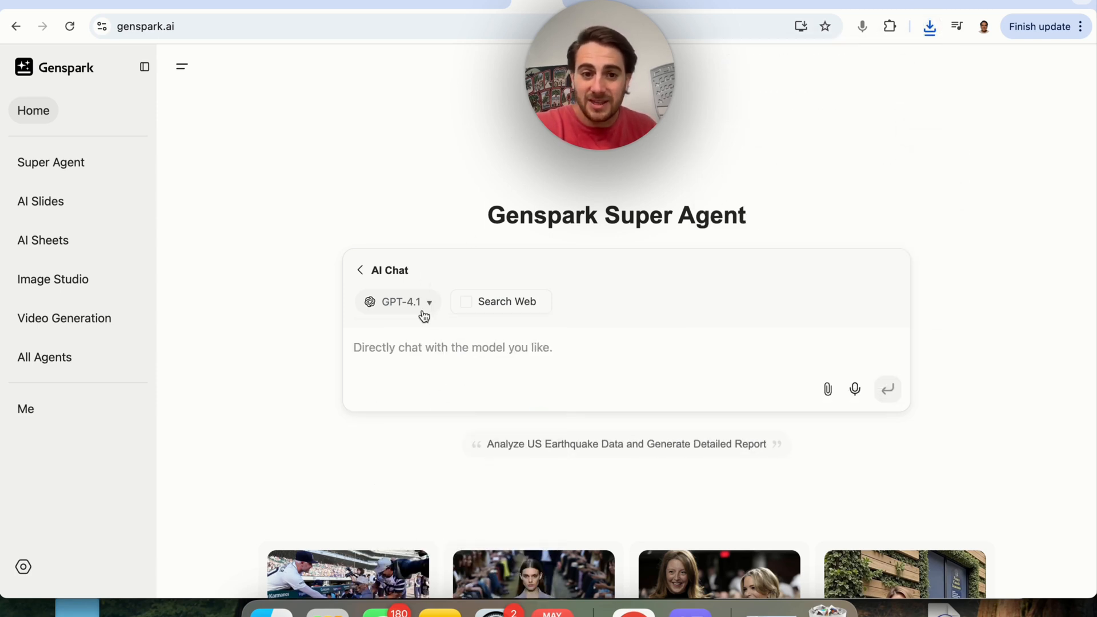
{"action": "left_click", "coordinate": [399, 301]}
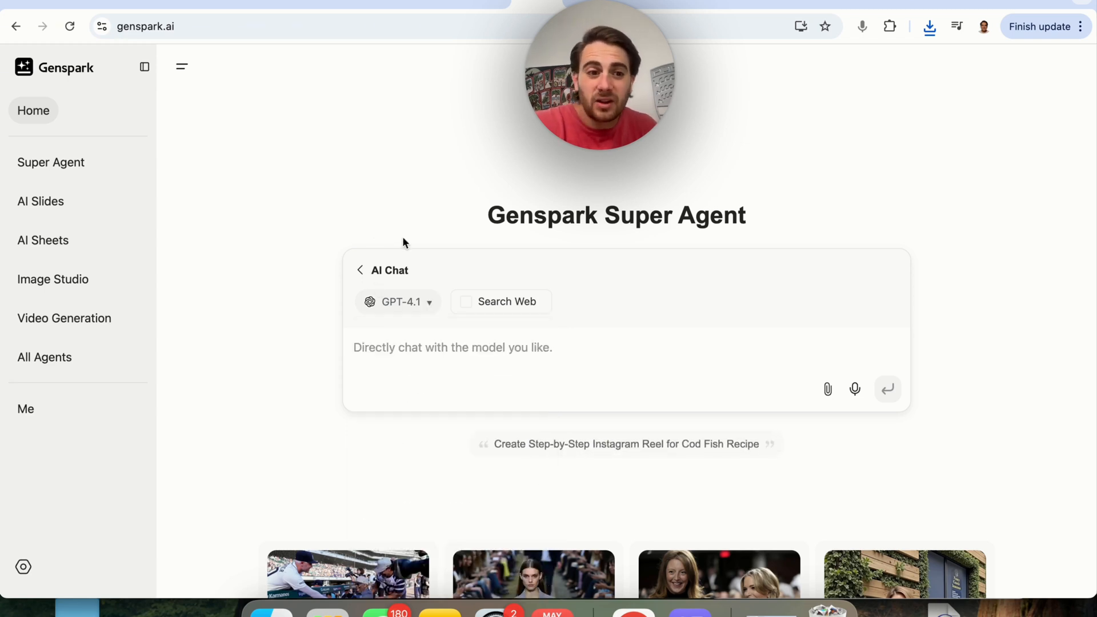
{"action": "left_click", "coordinate": [52, 278]}
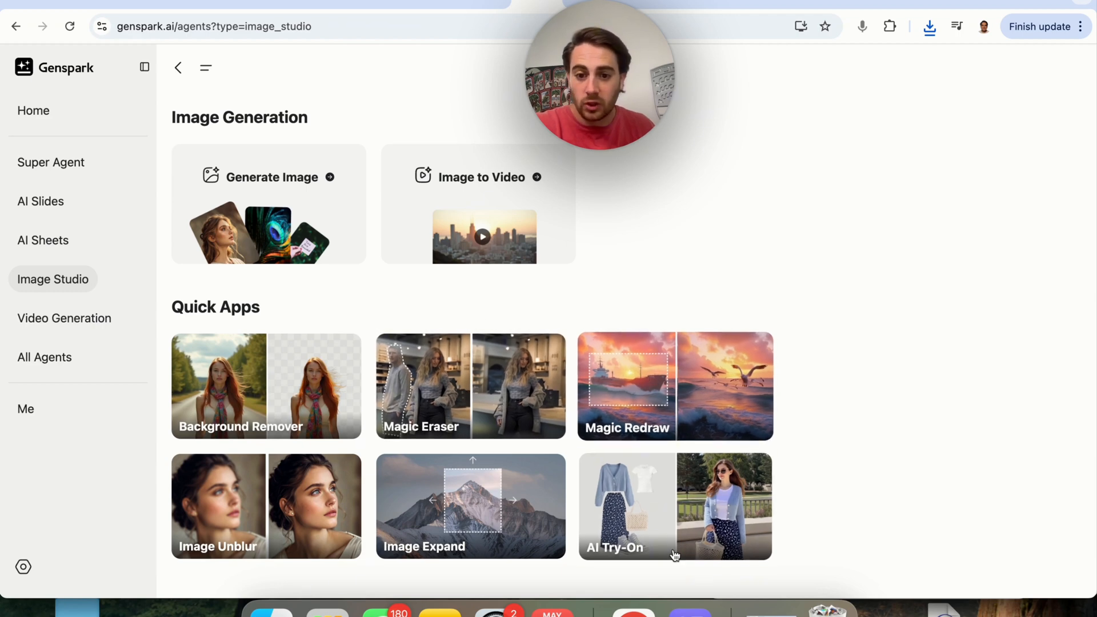
{"action": "mouse_move", "coordinate": [465, 523]}
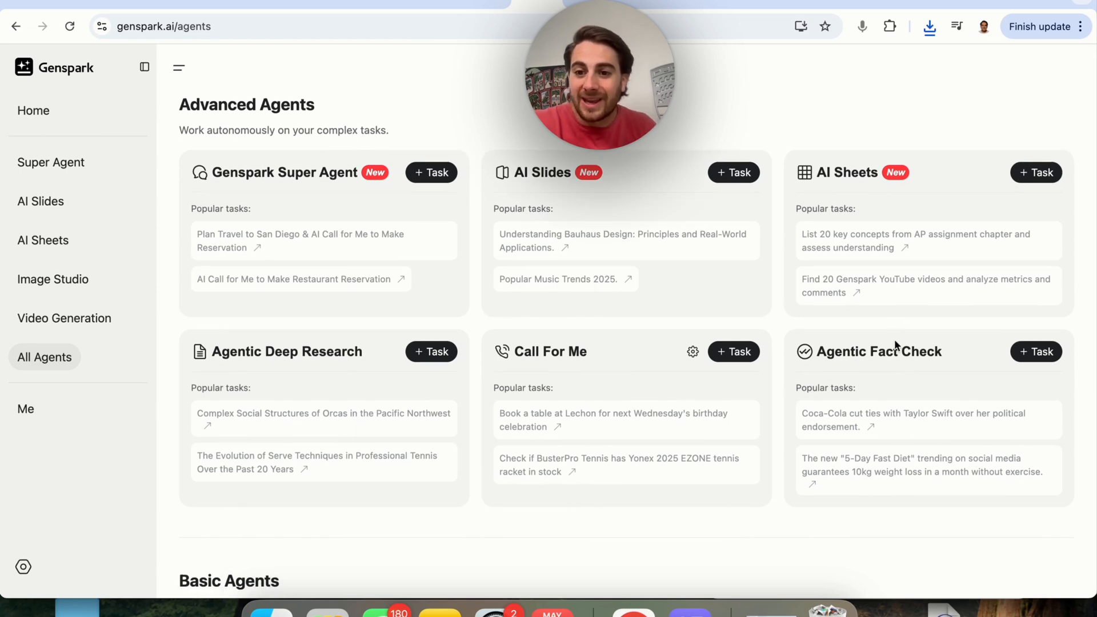
Step: Scroll to Basic Agents and launch the Translation agent
{"action": "scroll", "scroll_direction": "down", "scroll_amount": 3}
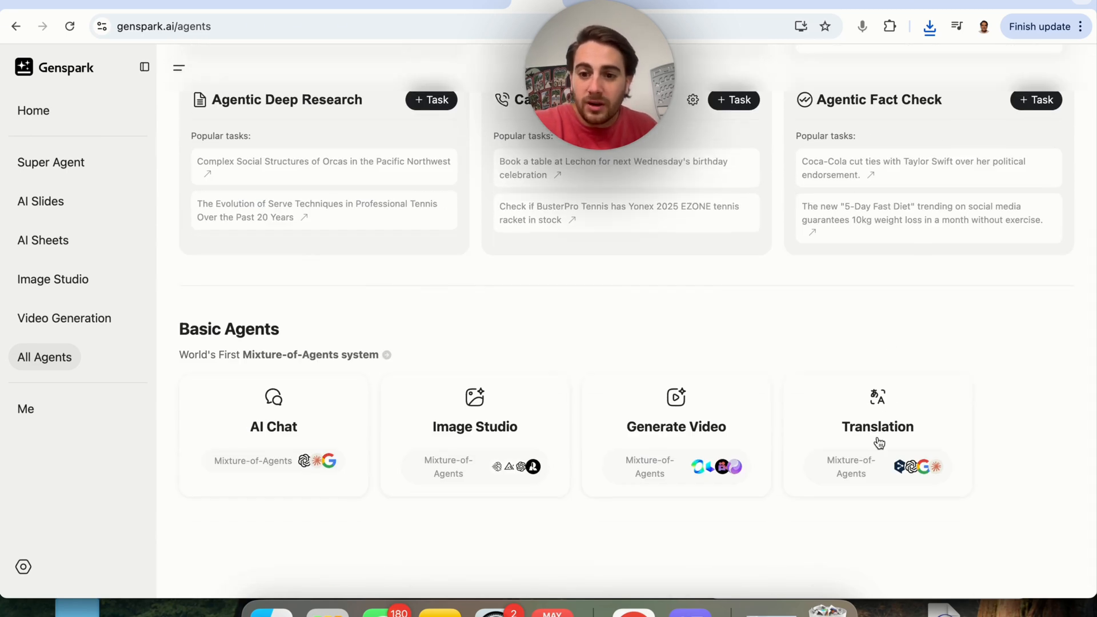
{"action": "left_click", "coordinate": [877, 426]}
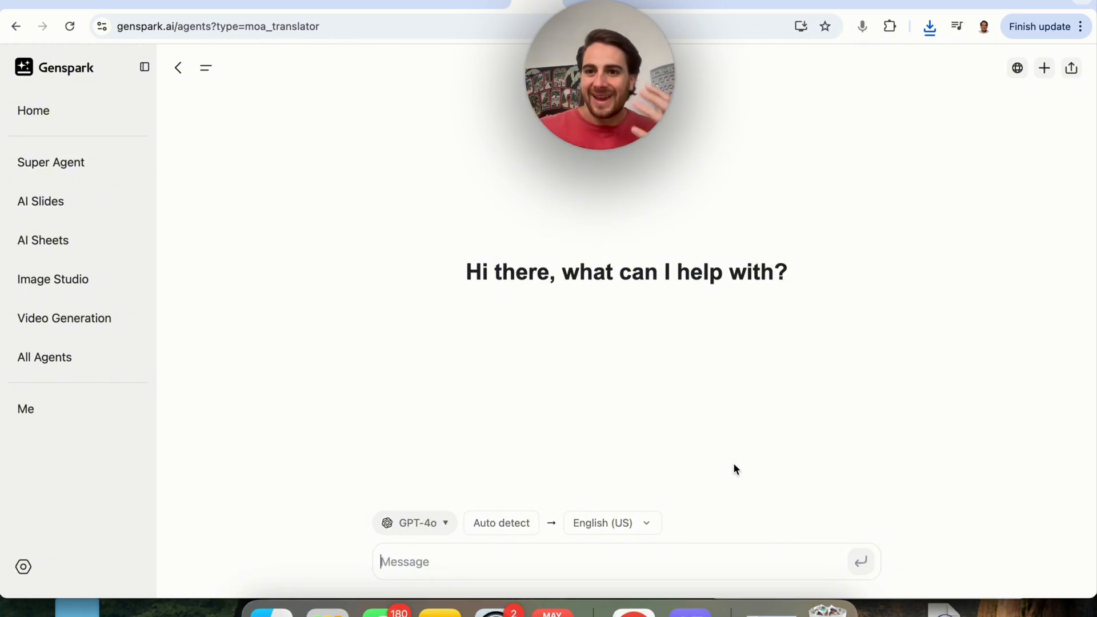
{"action": "mouse_move", "coordinate": [234, 281]}
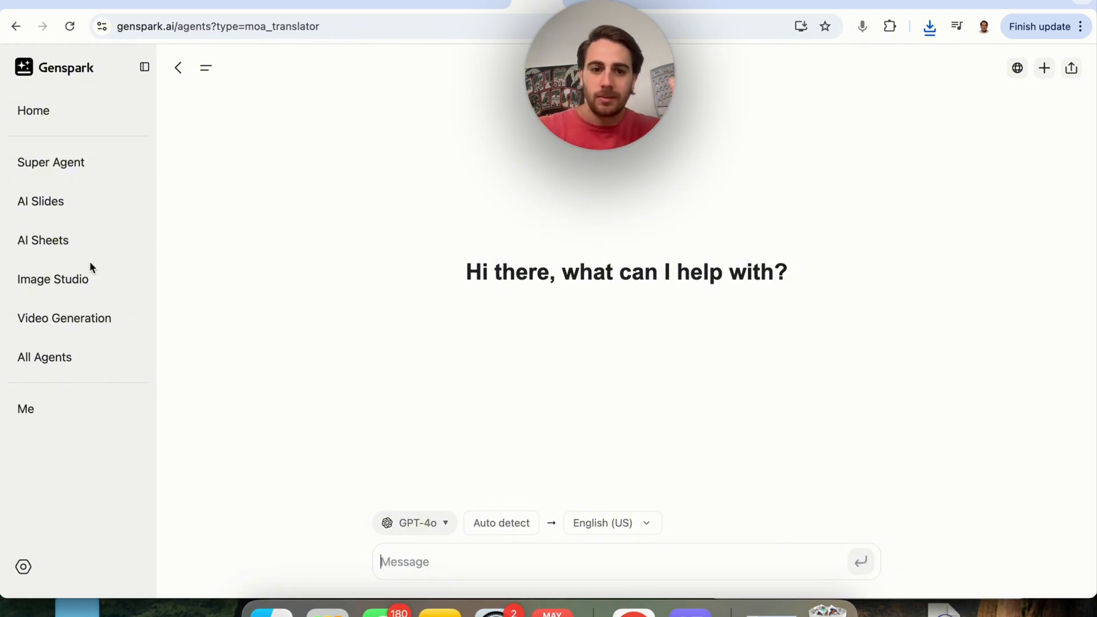
{"action": "mouse_move", "coordinate": [64, 319]}
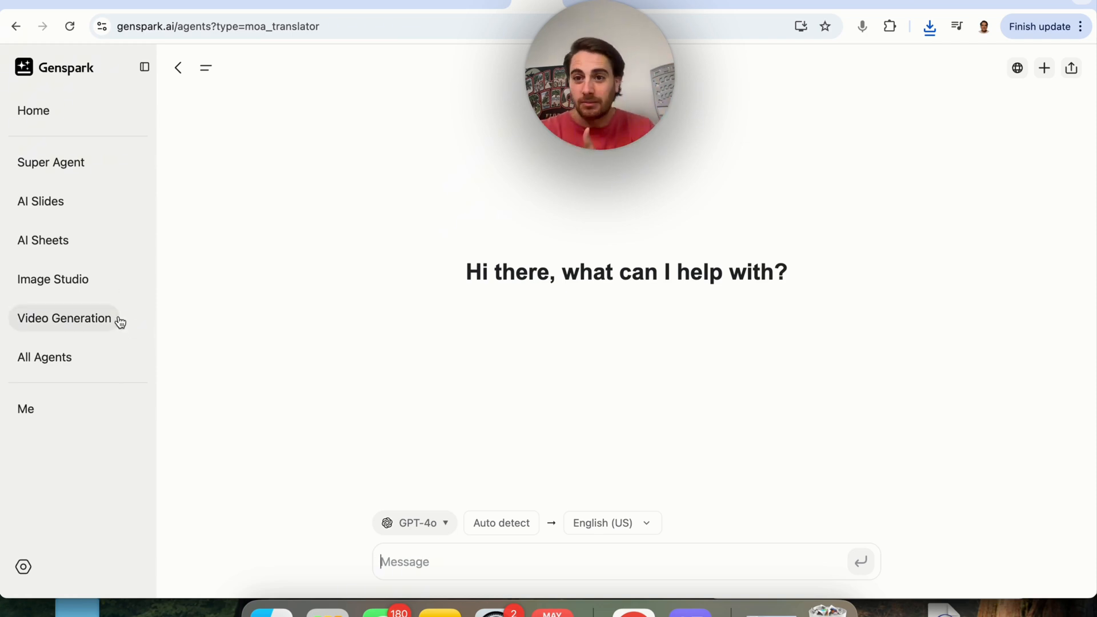